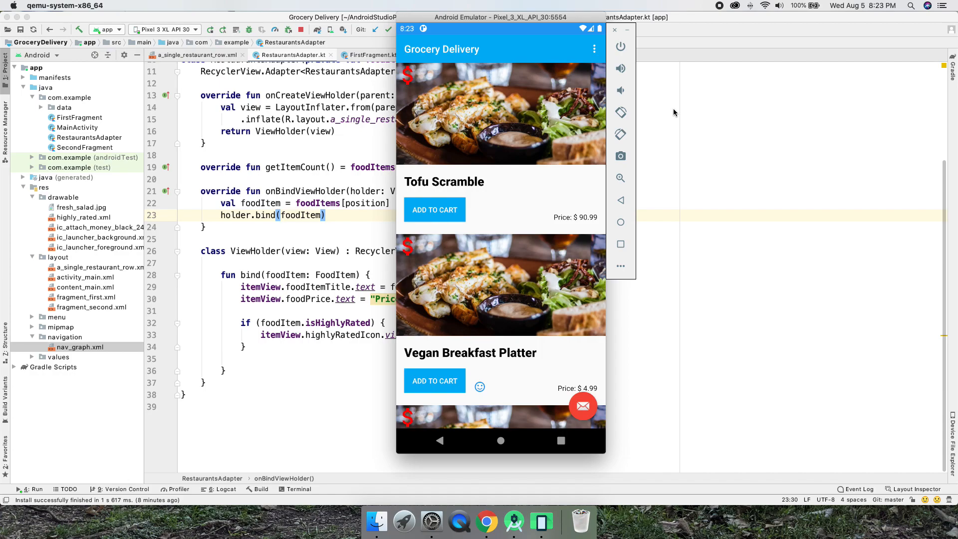
mouse_move(560, 4)
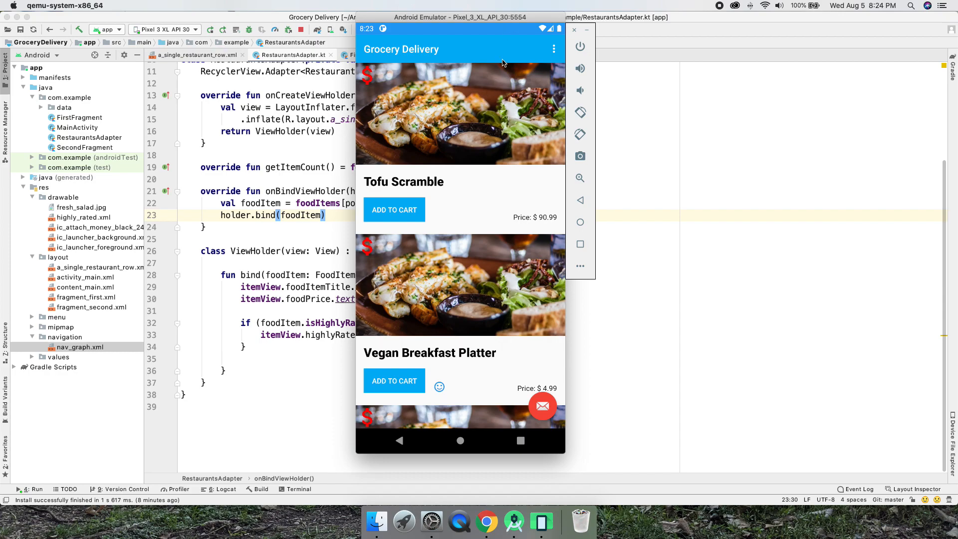
Step: Scroll down through the Grocery Delivery app's food-item list in the emulator
scroll("down", 3)
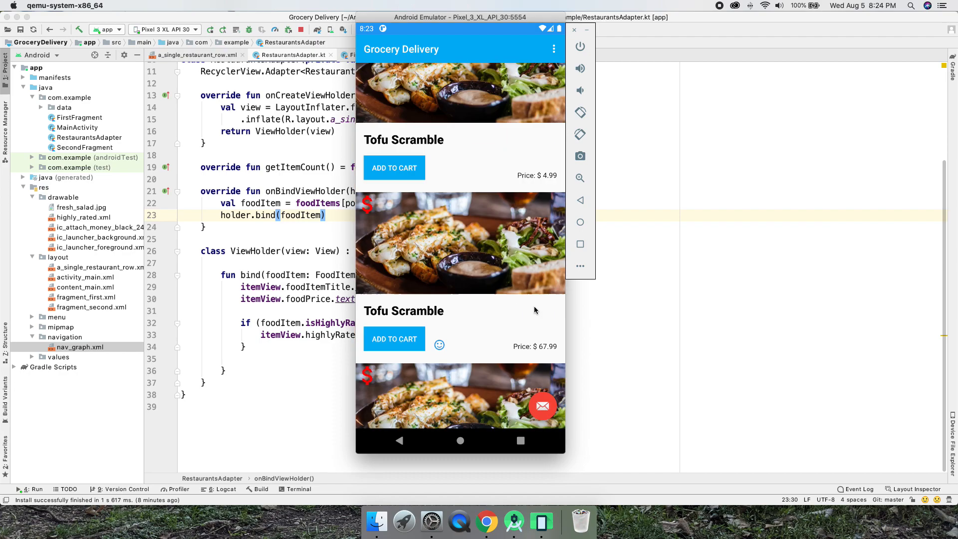
scroll("down", 3)
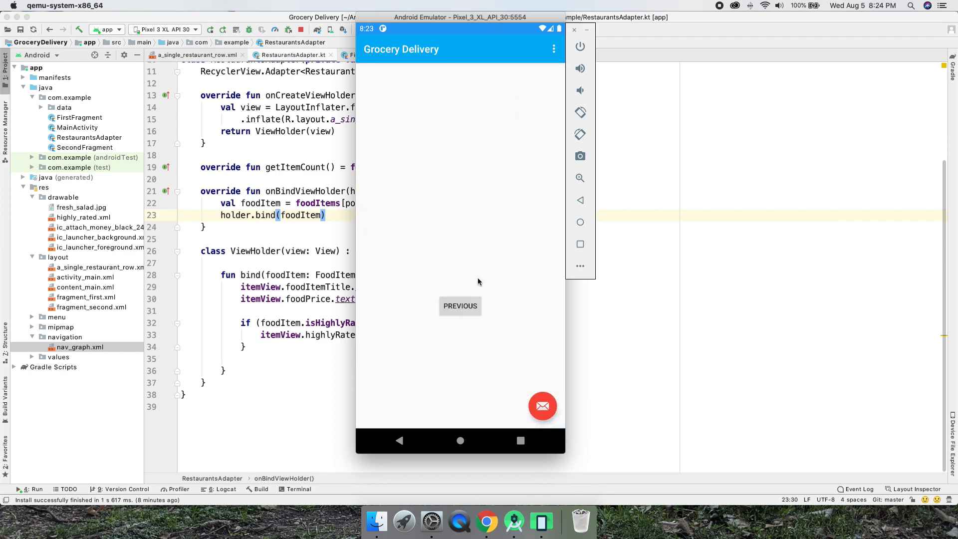
mouse_move(457, 298)
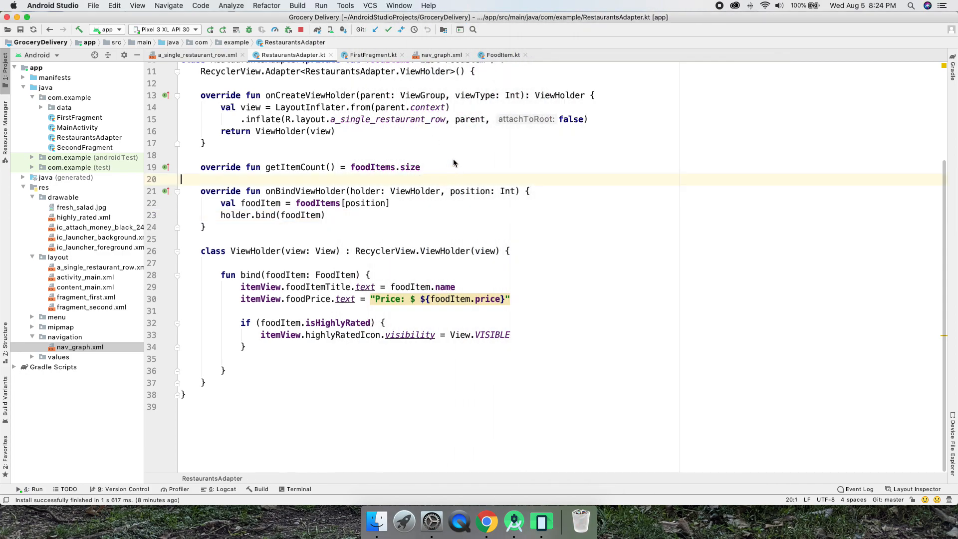
Step: Review FoodItem.kt and SecondFragment, then land on FirstFragment with its hard-coded food list
left_click(201, 6)
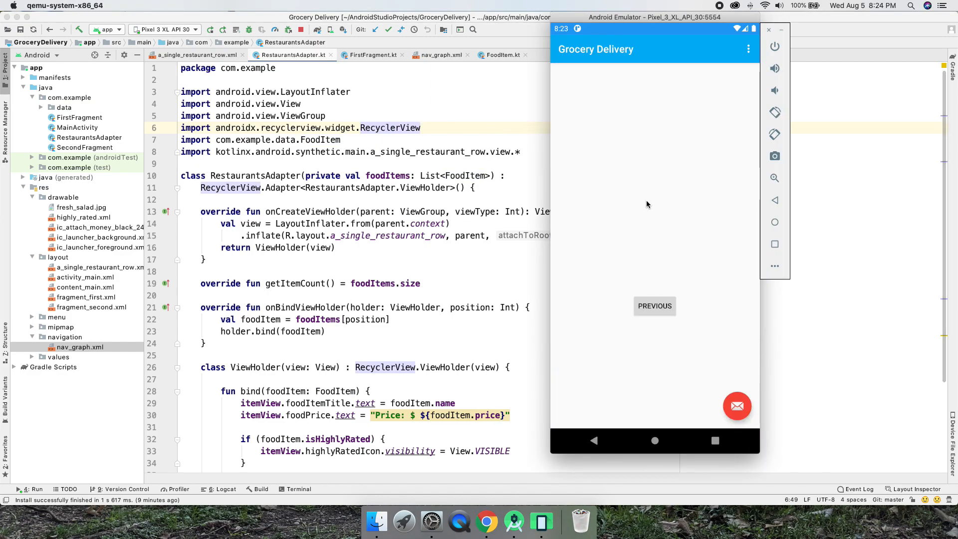
mouse_move(652, 328)
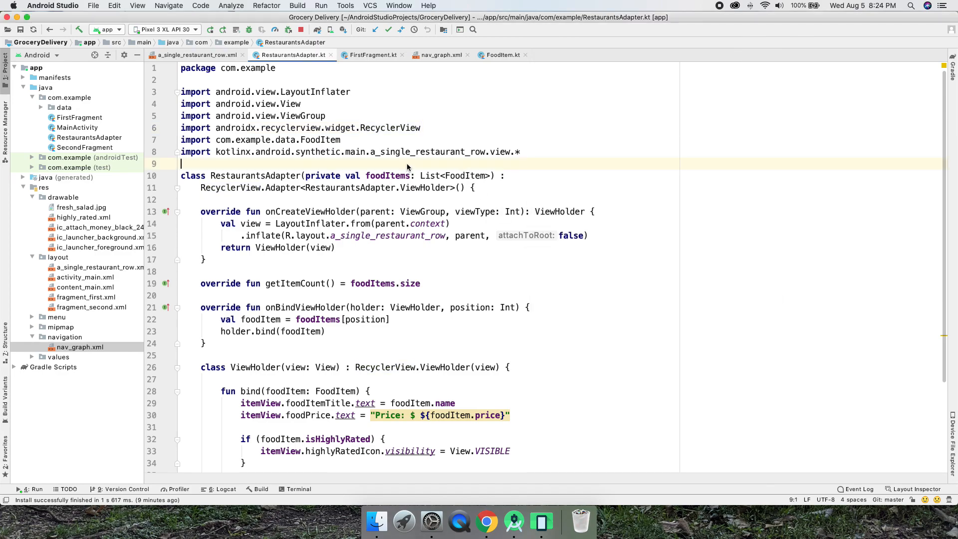
left_click(501, 54)
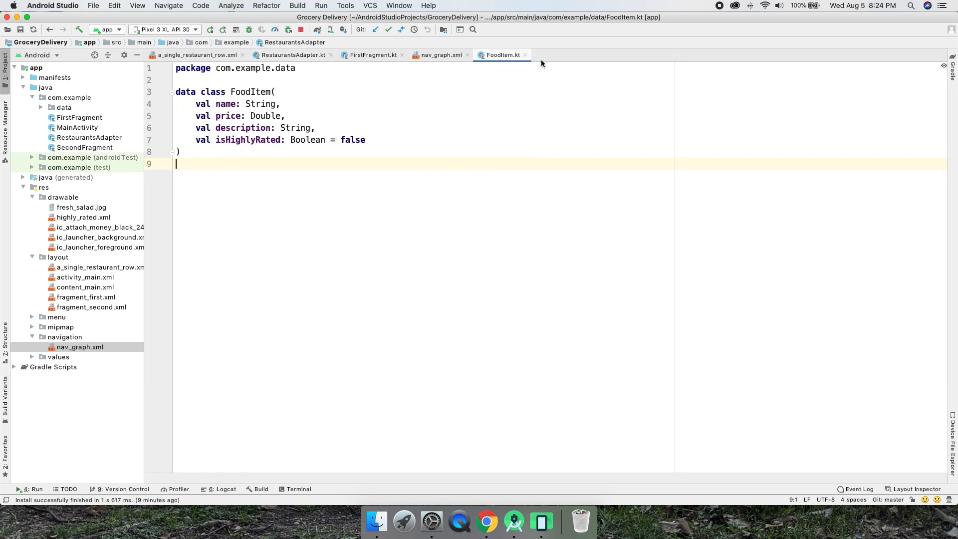
left_click(369, 54)
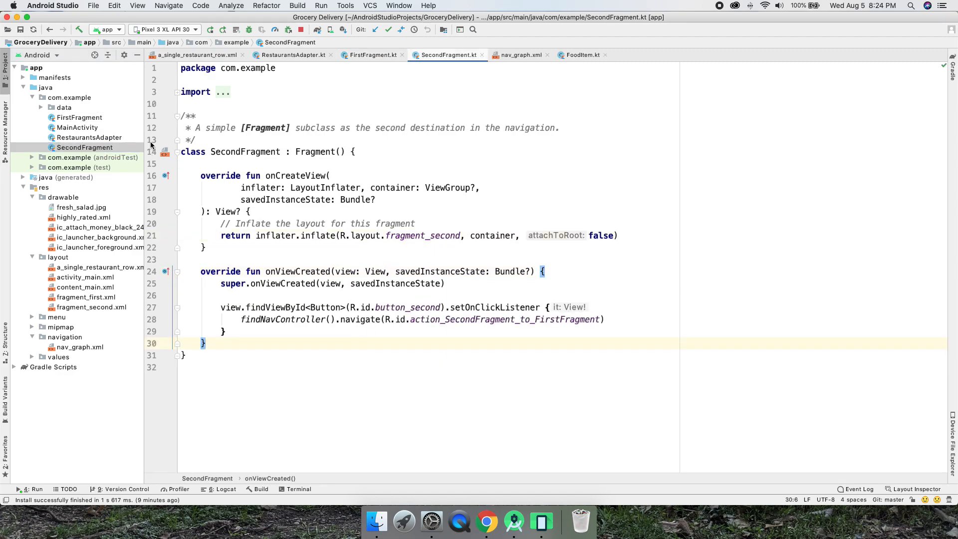
left_click(79, 118)
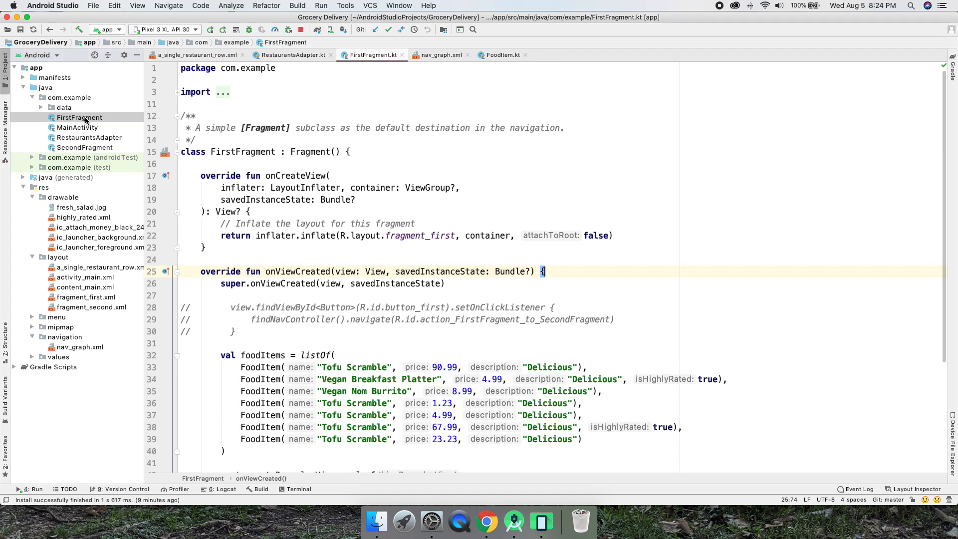
Step: Copy FirstFragment into a new fragment class named ProductInfo
left_click(78, 117)
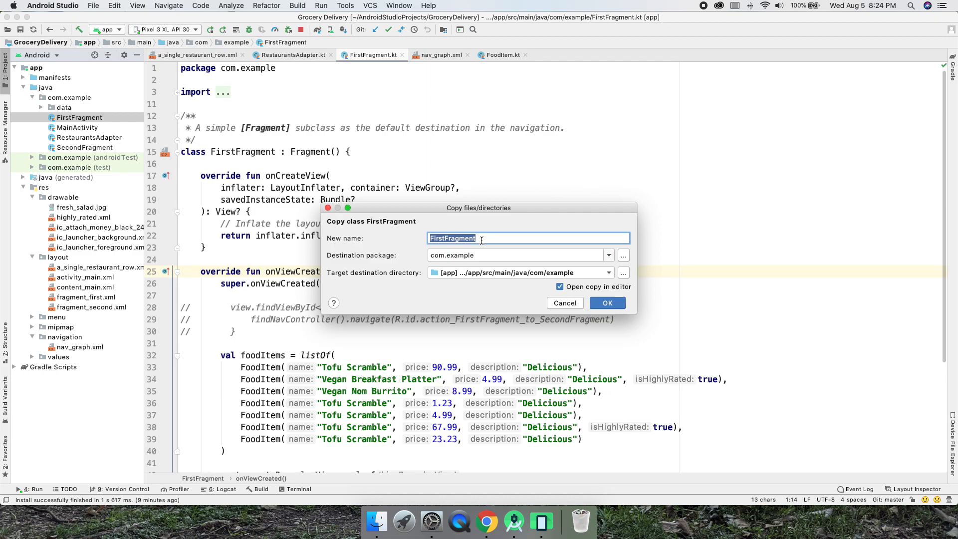
type("ProductInfo")
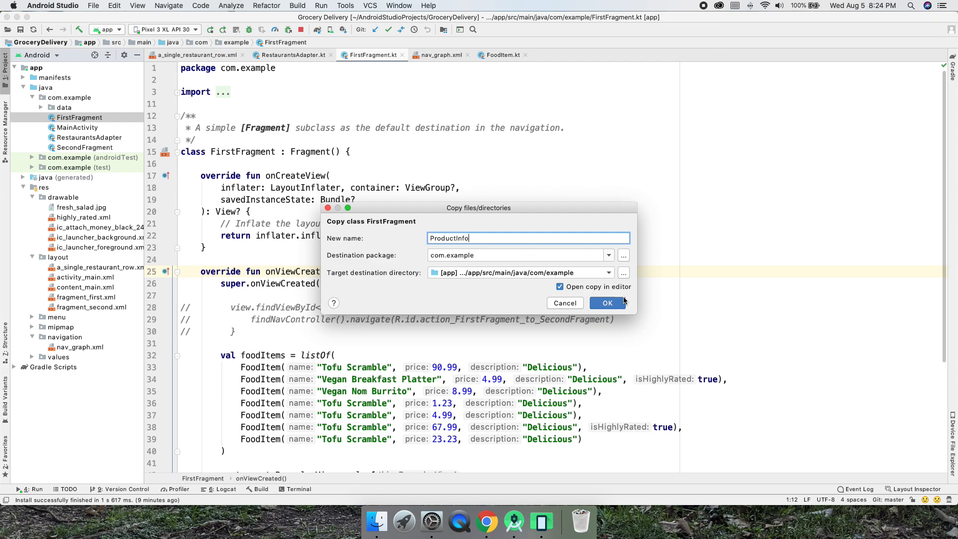
left_click(605, 302)
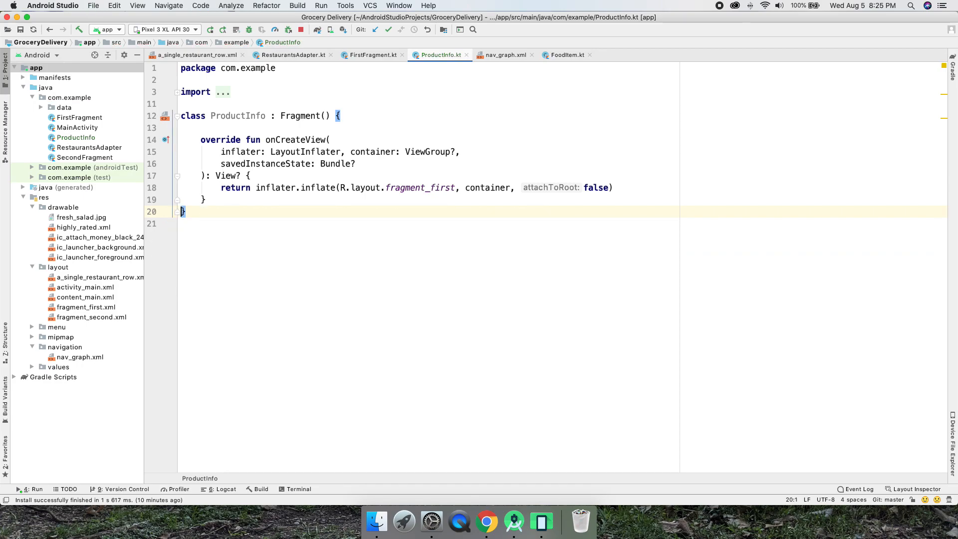
Step: Trim ProductInfo down to only onCreateView inflating the layout, referencing SecondFragment
key("cmd+l")
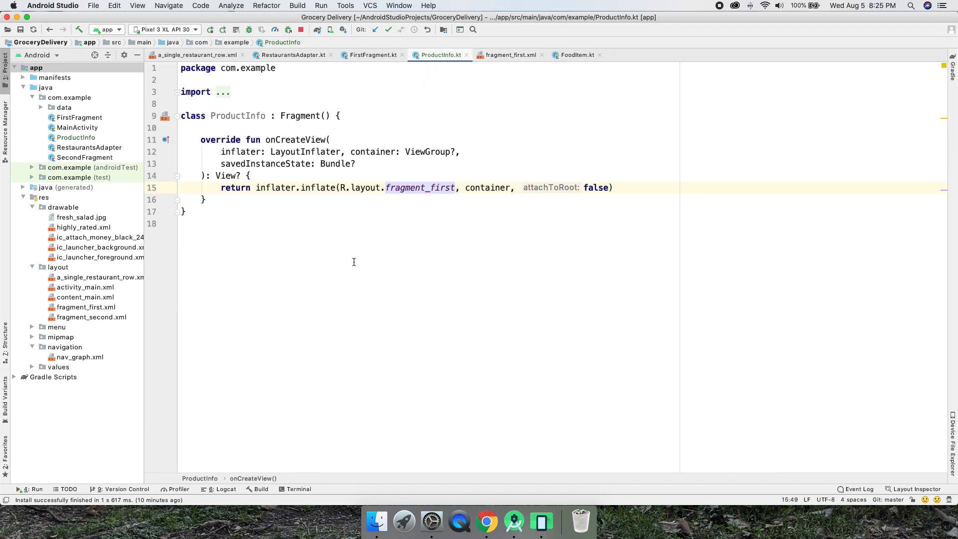
left_click(84, 157)
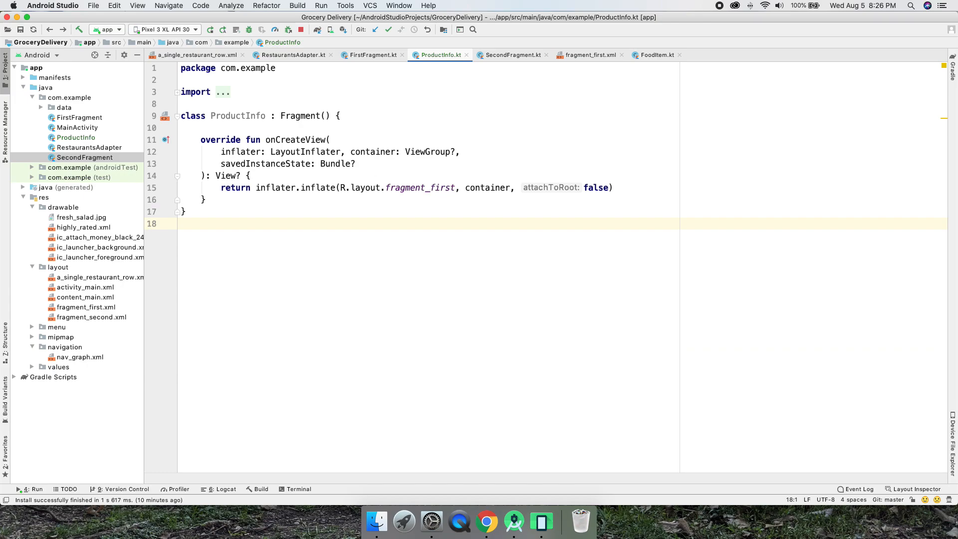
Step: Copy the fragment_first.xml layout as a new product_info.xml
double_click(420, 188)
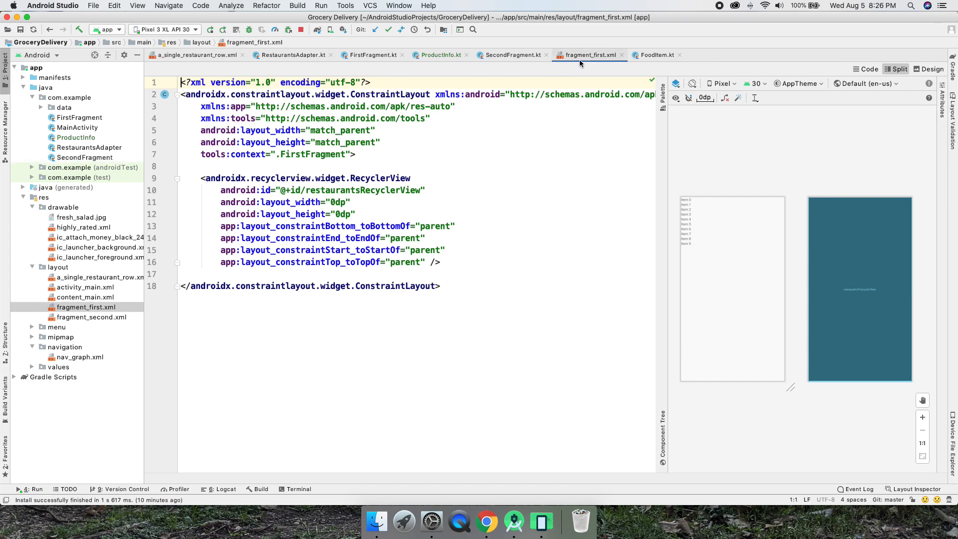
left_click(86, 306)
type("product_info.xml")
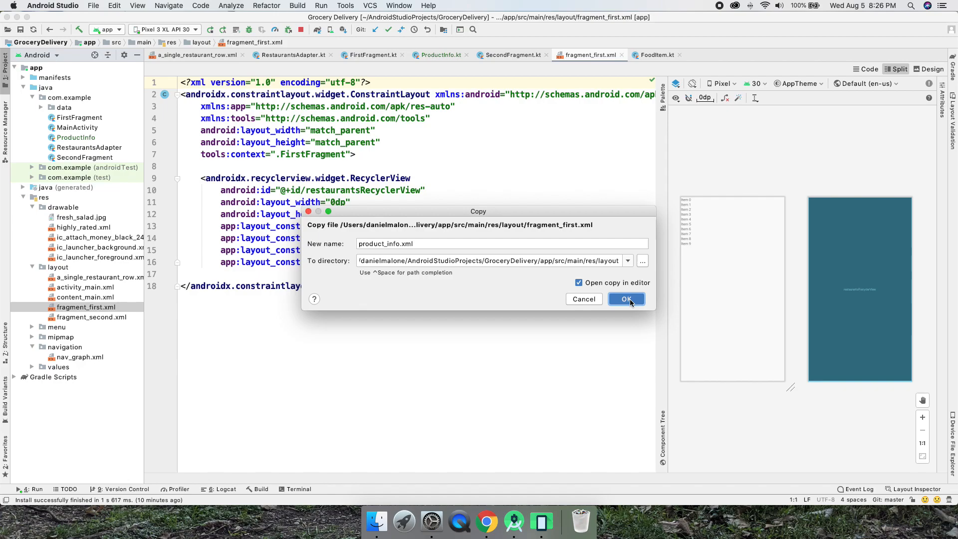
left_click(626, 299)
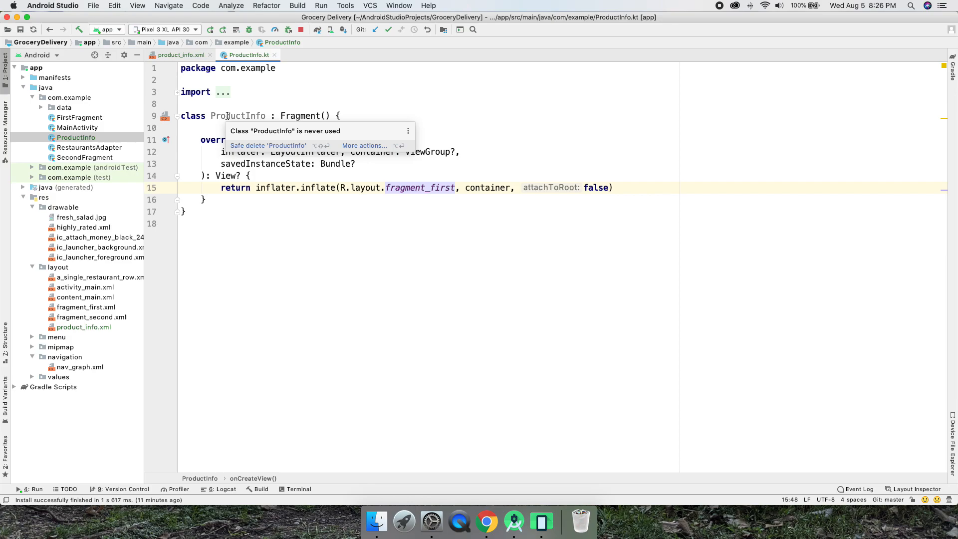
mouse_move(352, 147)
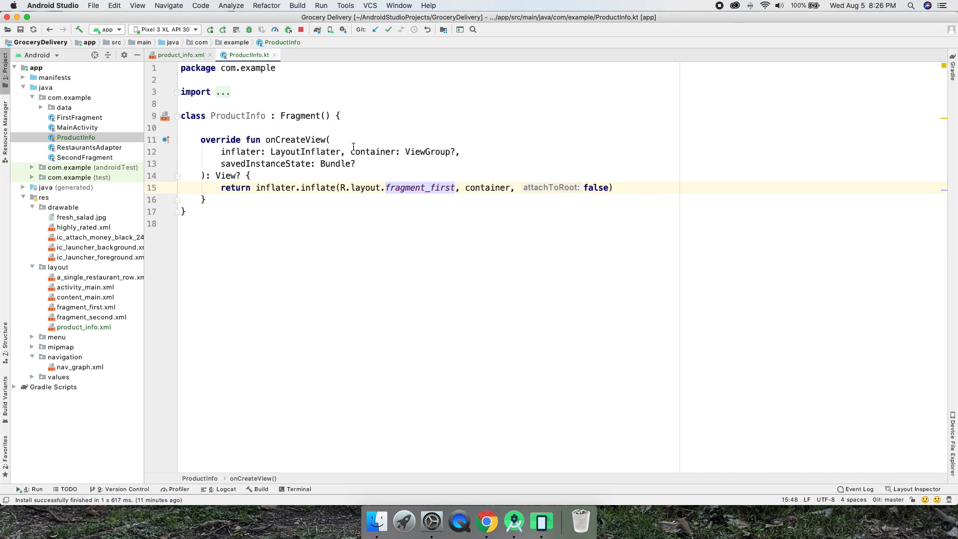
Step: Make ProductInfo inflate product_info instead of fragment_first and view the new layout
double_click(419, 188)
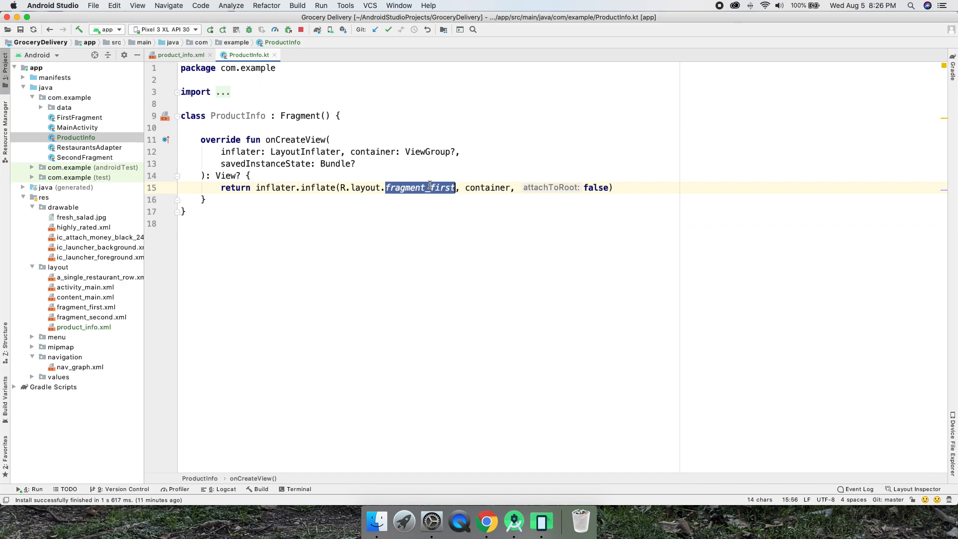
type("product_info")
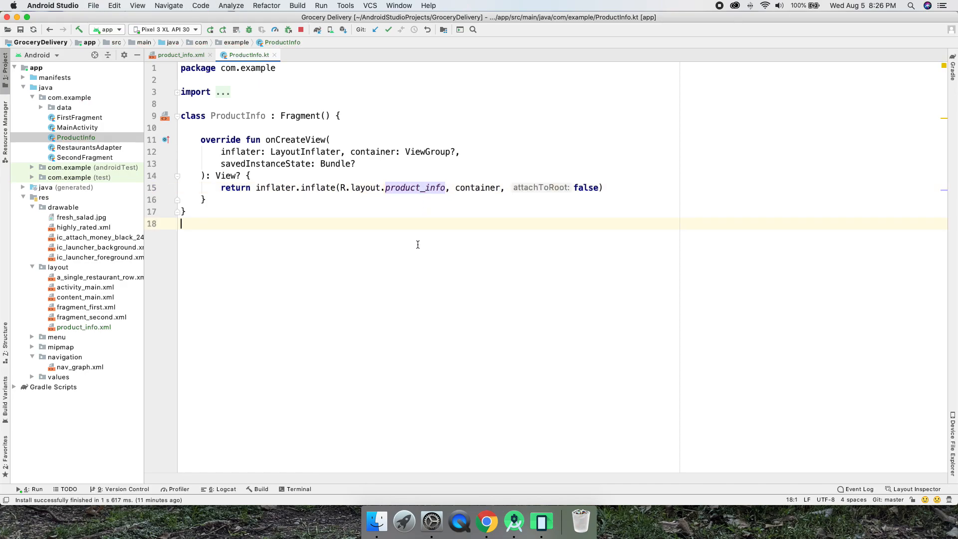
left_click(416, 188)
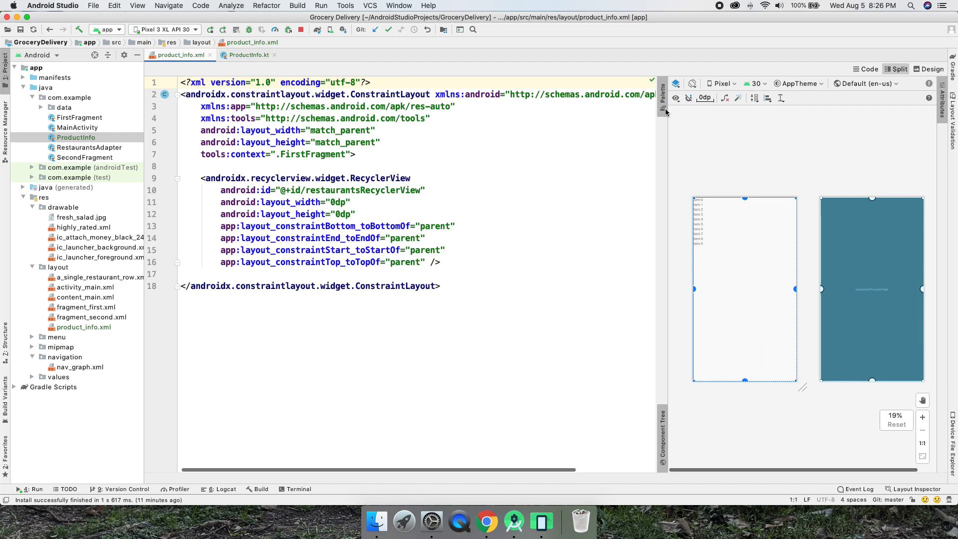
Step: Add a TextView to the empty product_info layout in the design editor
left_click(929, 69)
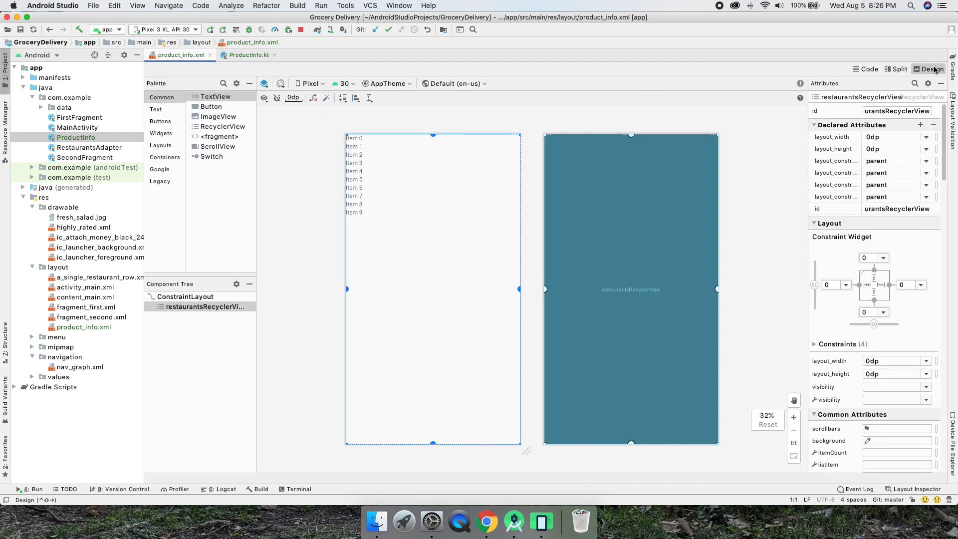
left_click(896, 69)
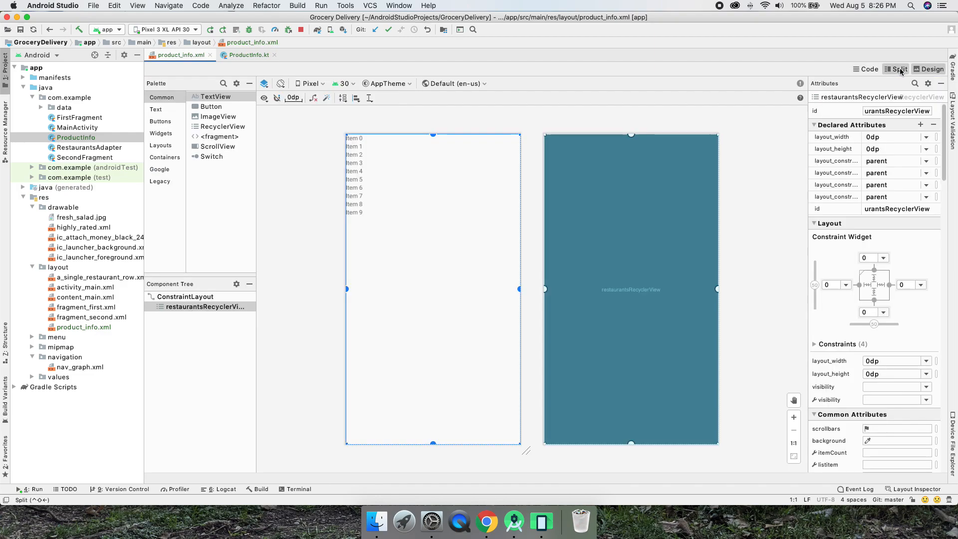
left_click(928, 69)
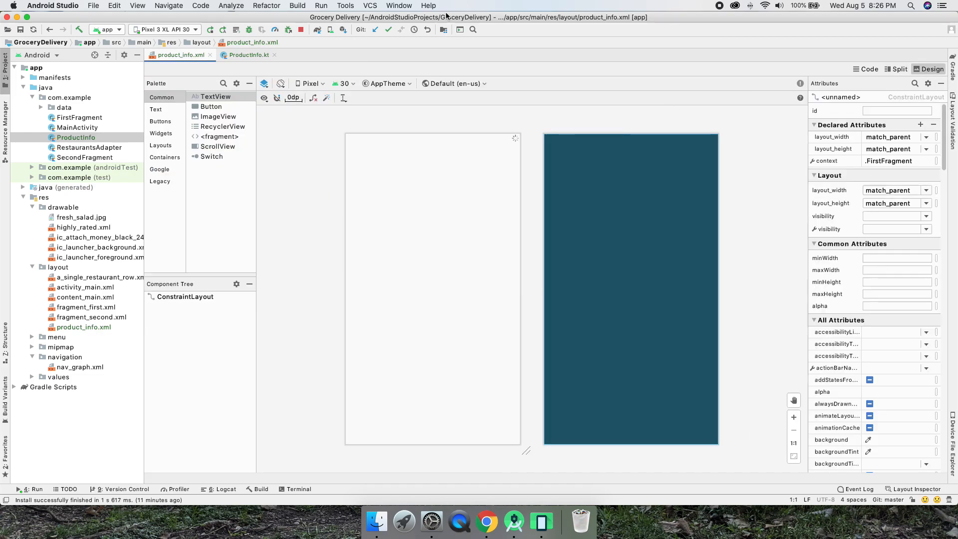
left_click(895, 69)
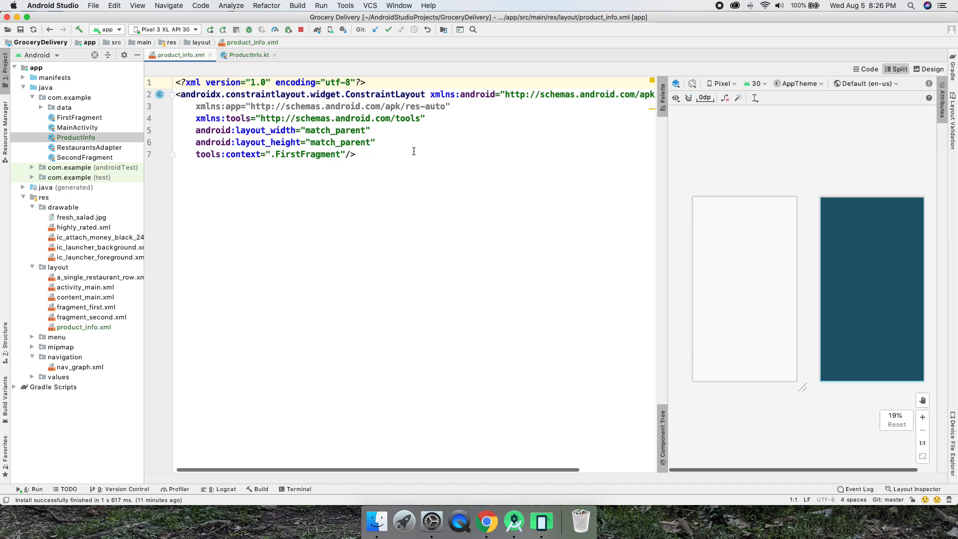
left_click(929, 68)
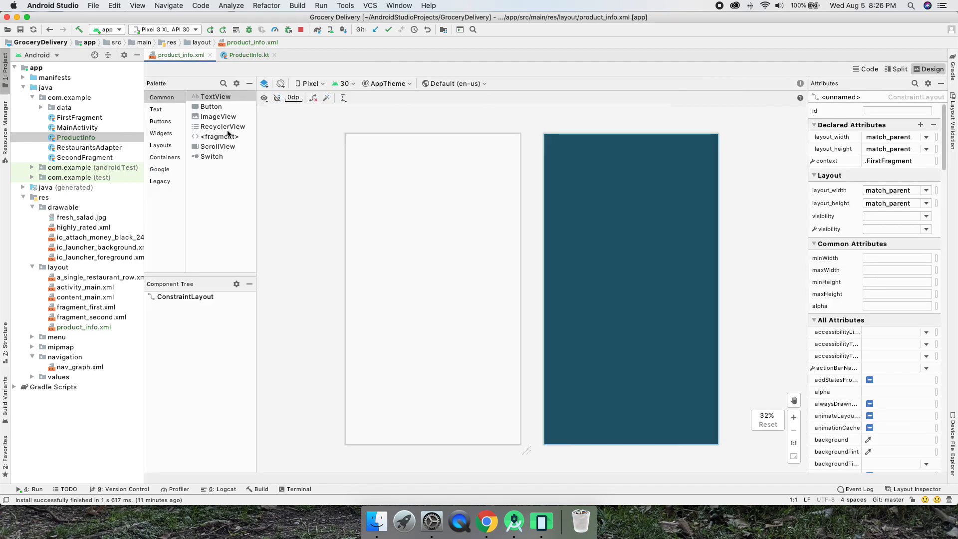
left_click(219, 116)
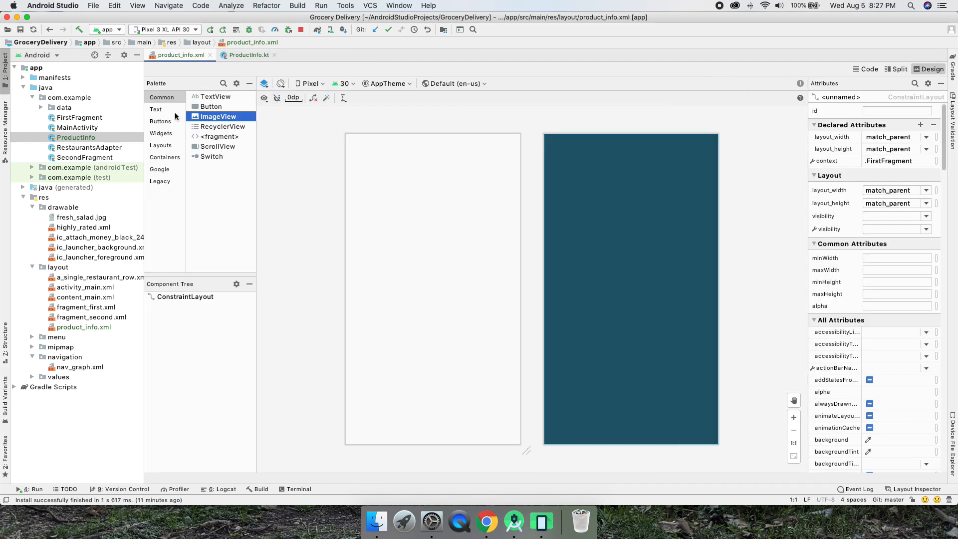
left_click(155, 110)
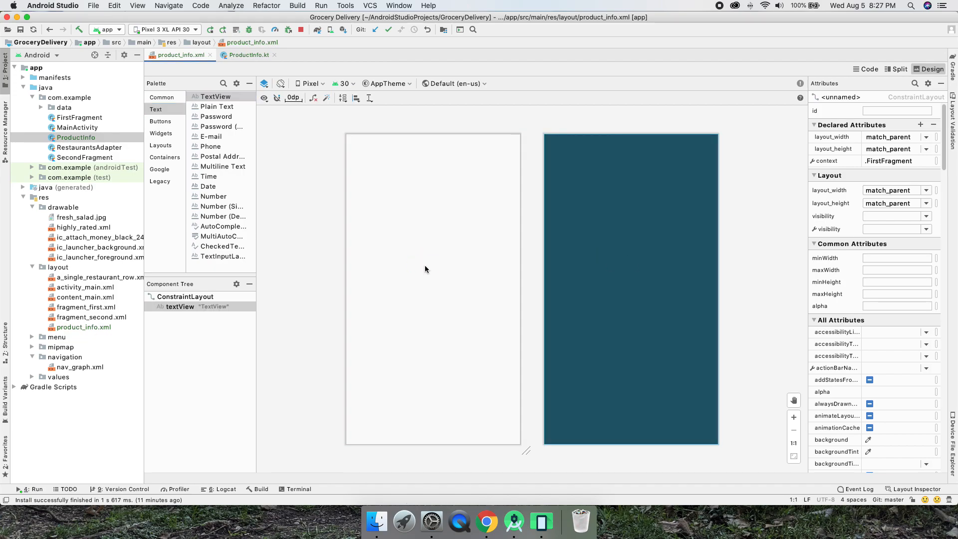
left_click(895, 69)
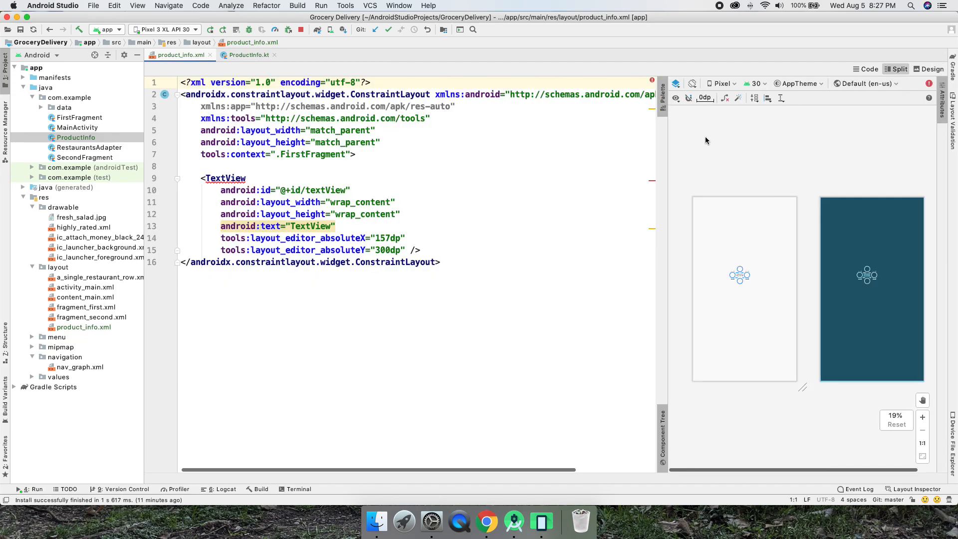
left_click(928, 69)
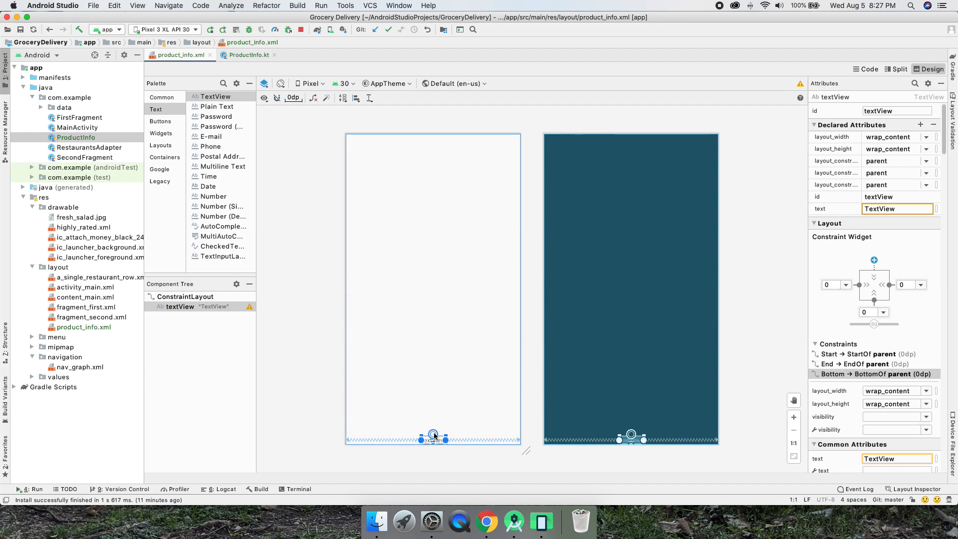
Step: Move the TextView up and pin it to the parent's top-start with 16dp margins
left_click_drag(435, 431, 436, 140)
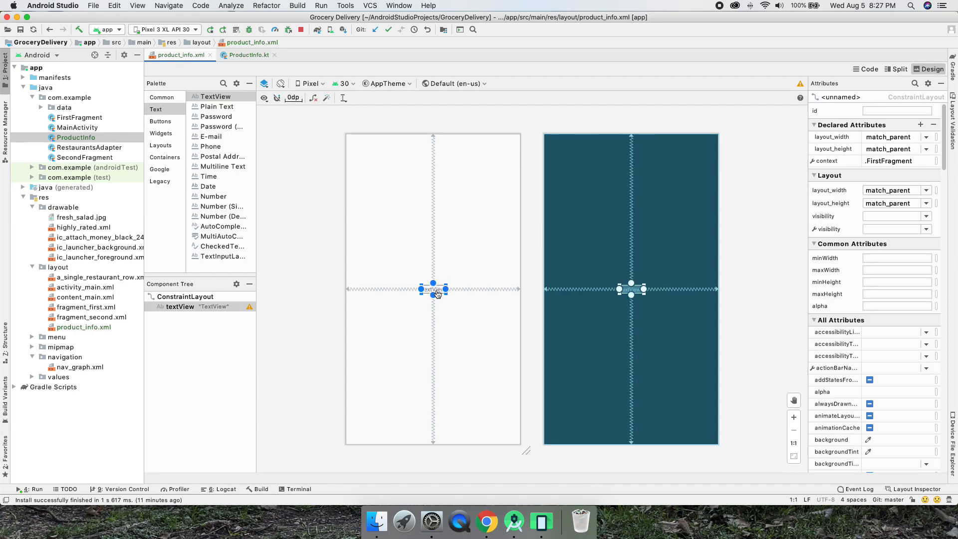
left_click(432, 290)
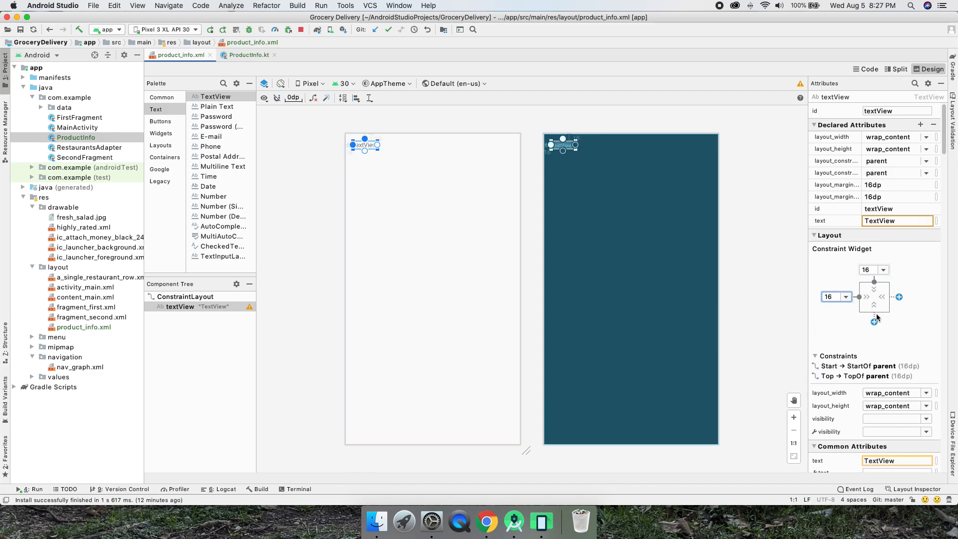
mouse_move(881, 208)
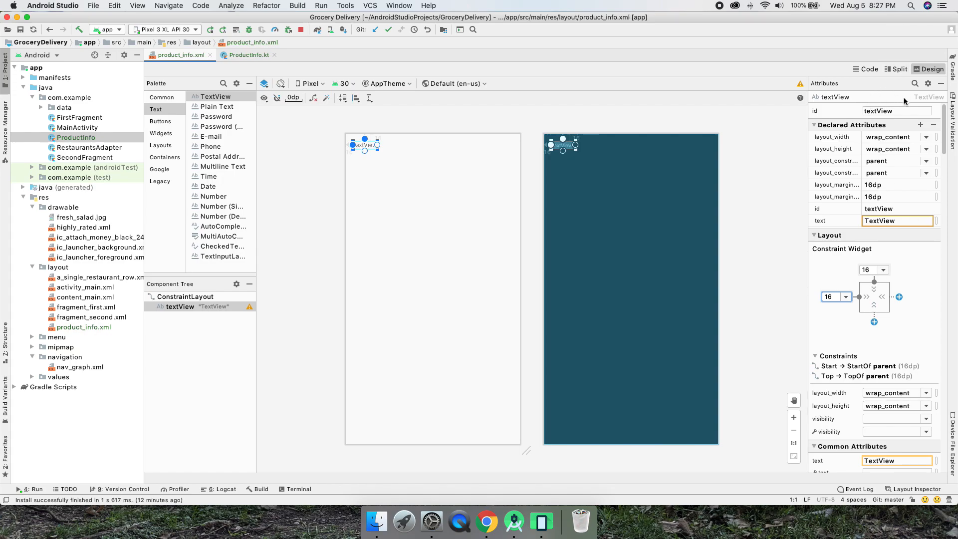
Step: Give the text view id productTitle, textSize 30sp and text 'Vegan Chocolate Cake'
type("productTitle")
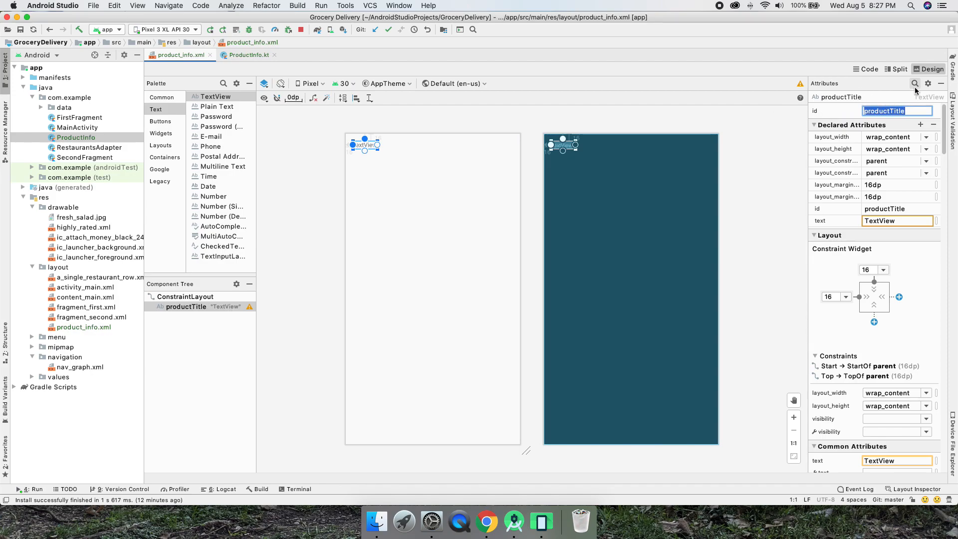
type("textsize")
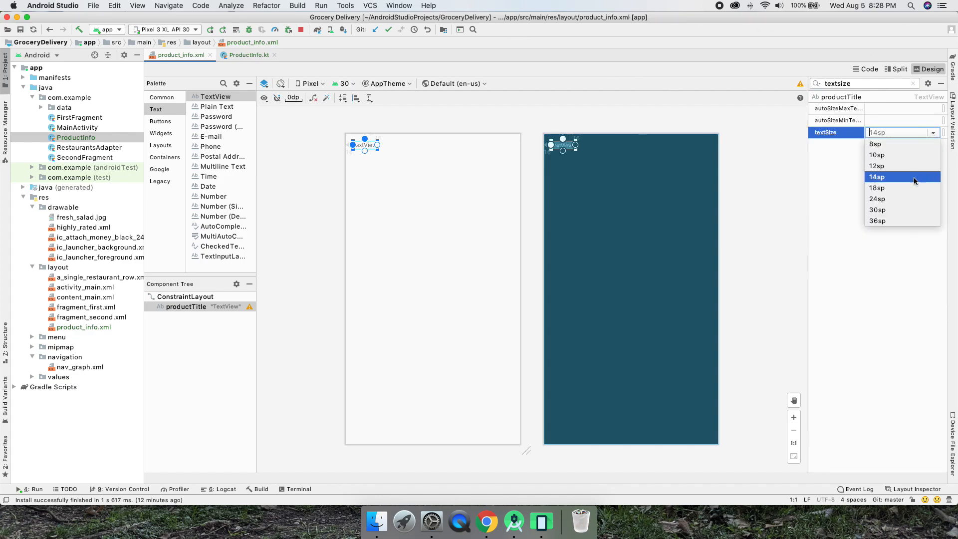
left_click(878, 210)
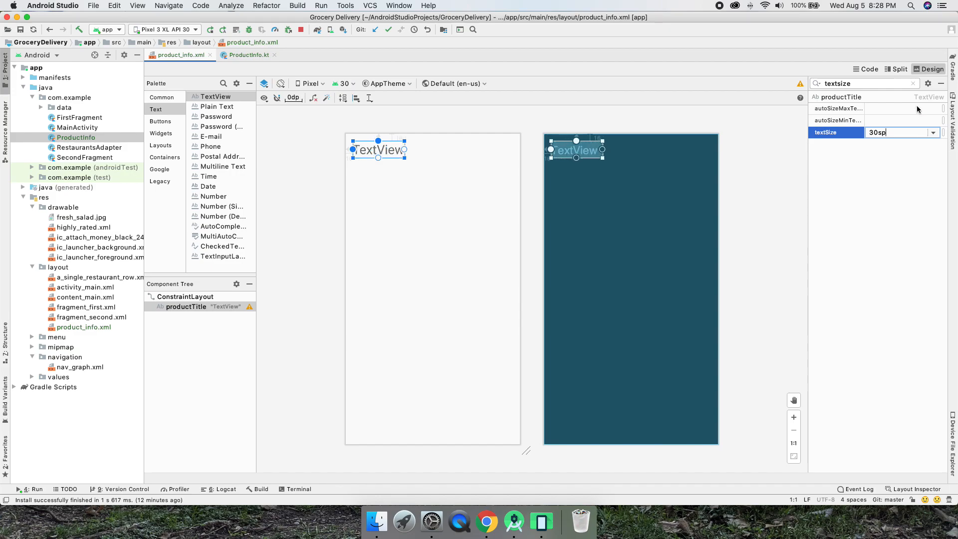
type("tex")
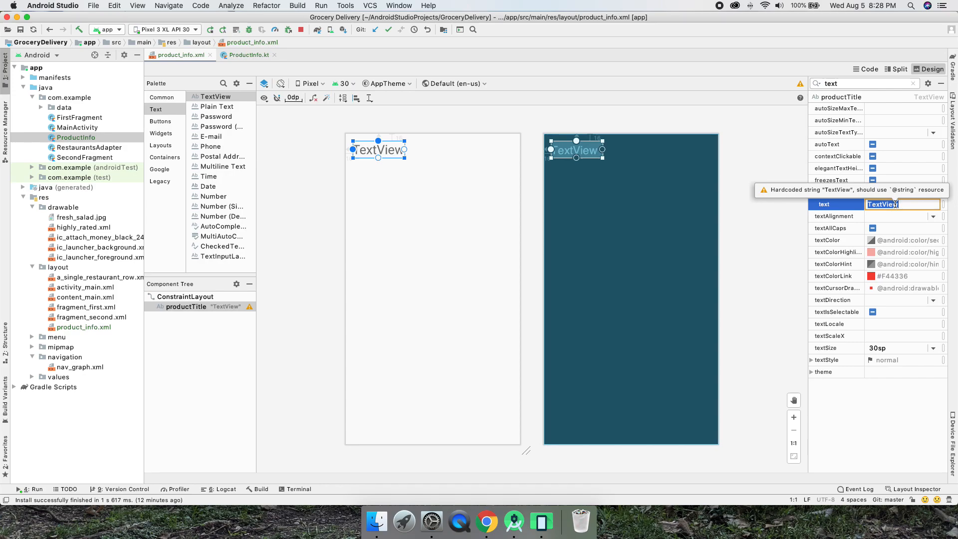
type("Vegan Chocolate Cake")
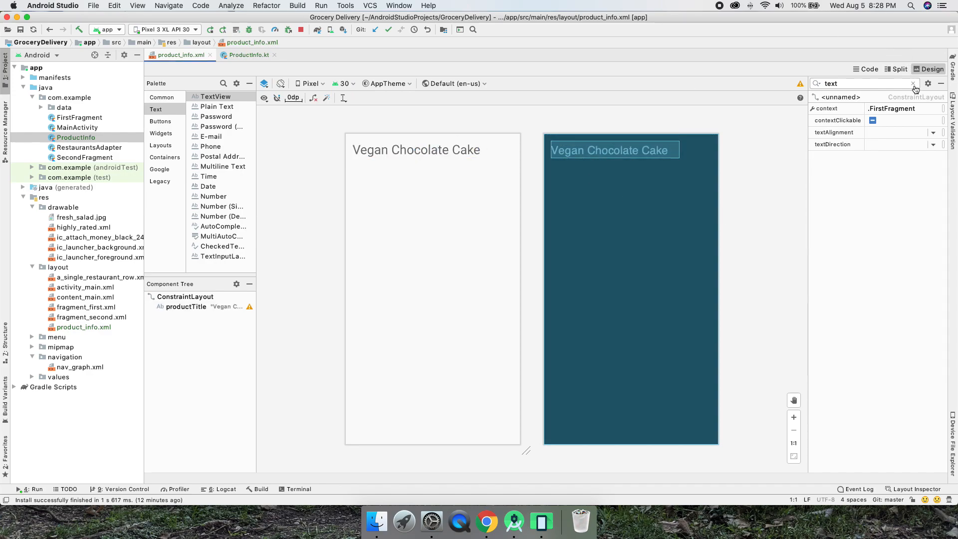
left_click(913, 83)
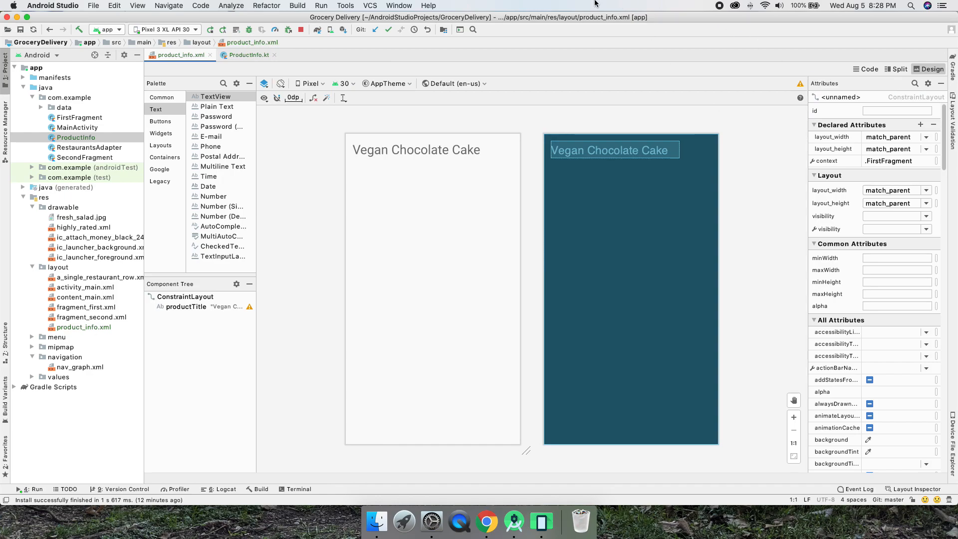
mouse_move(678, 86)
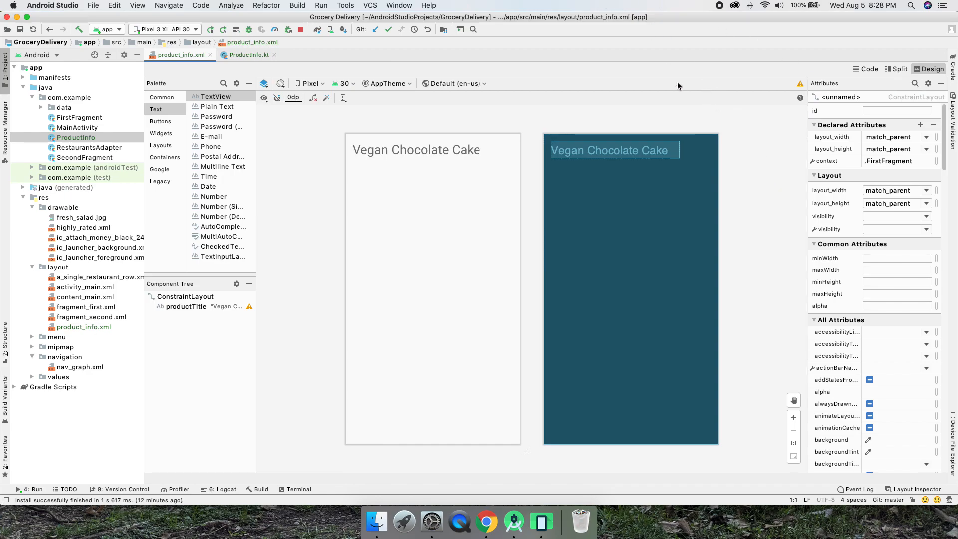
mouse_move(280, 179)
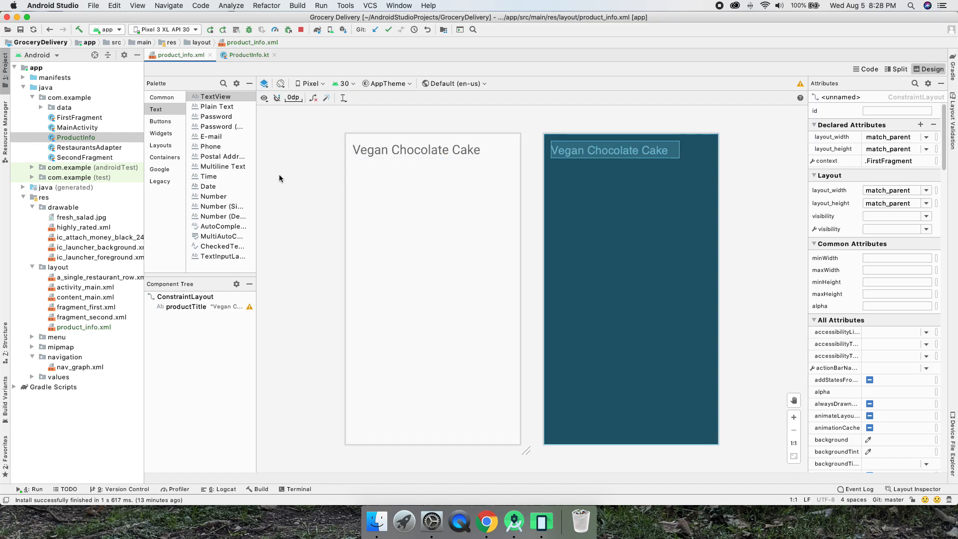
Step: Return to the ProductInfo.kt fragment code
left_click(247, 55)
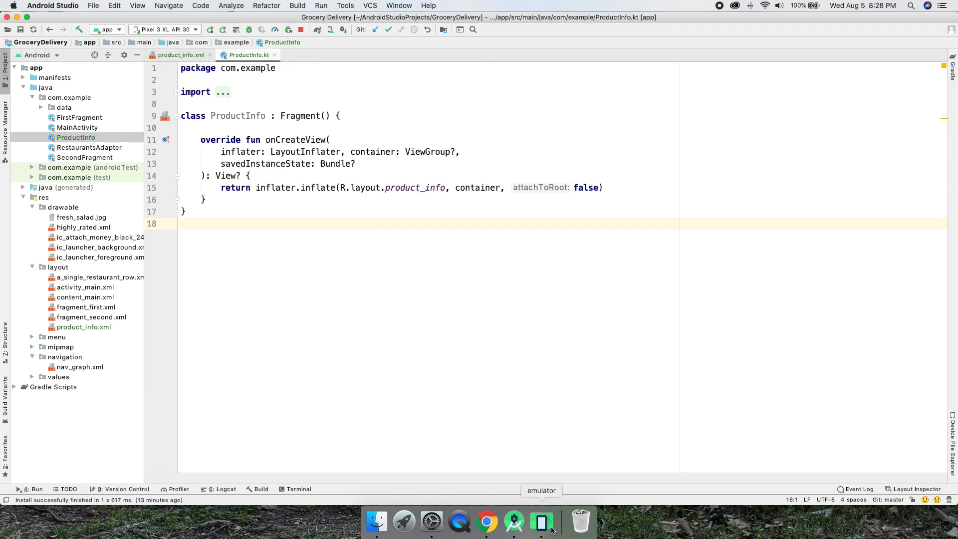
left_click(541, 521)
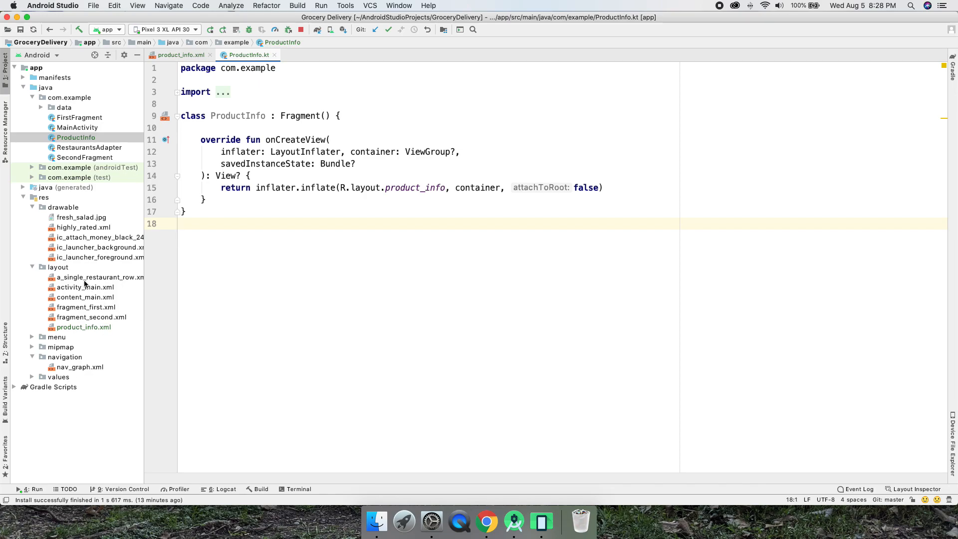
Step: Add a productInfo destination to nav_graph.xml with an action from FirstFragment to it
left_click(63, 357)
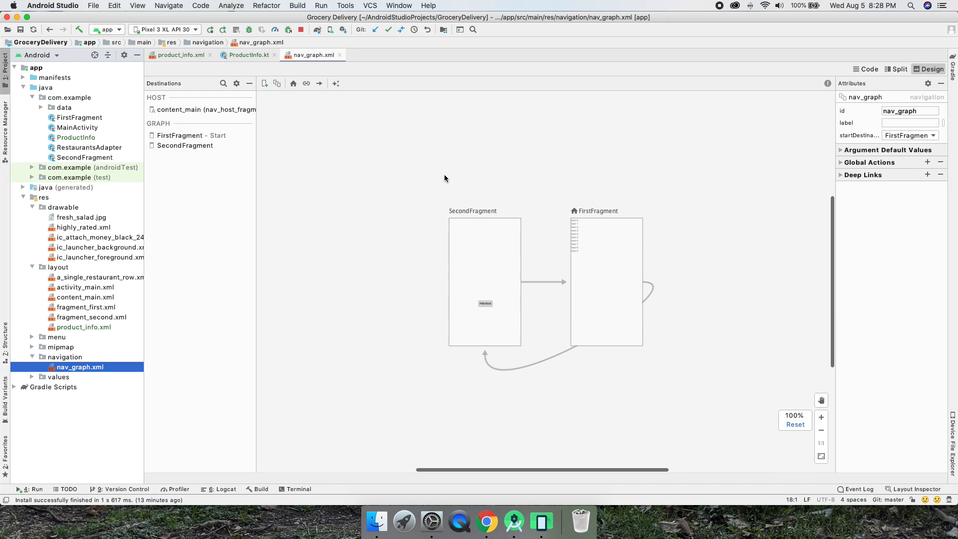
left_click(263, 83)
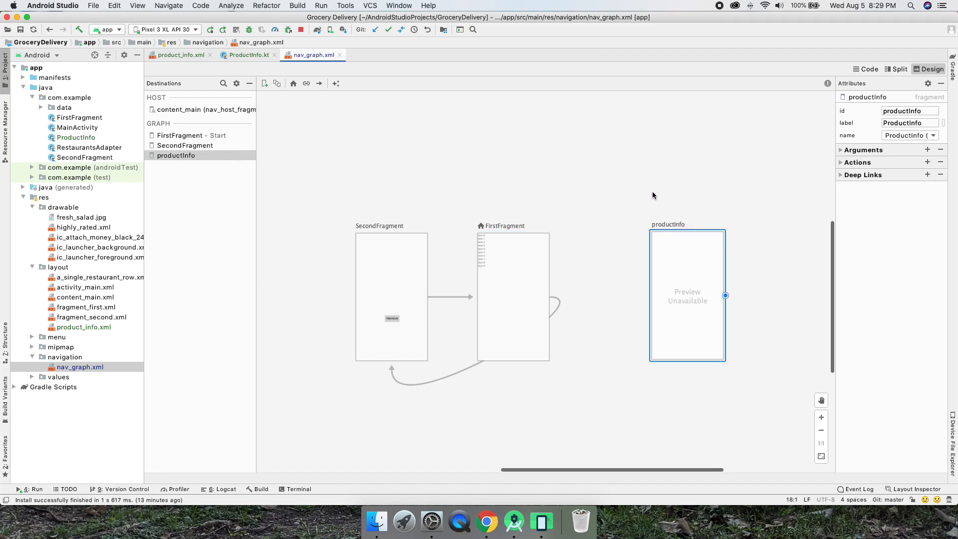
mouse_move(665, 228)
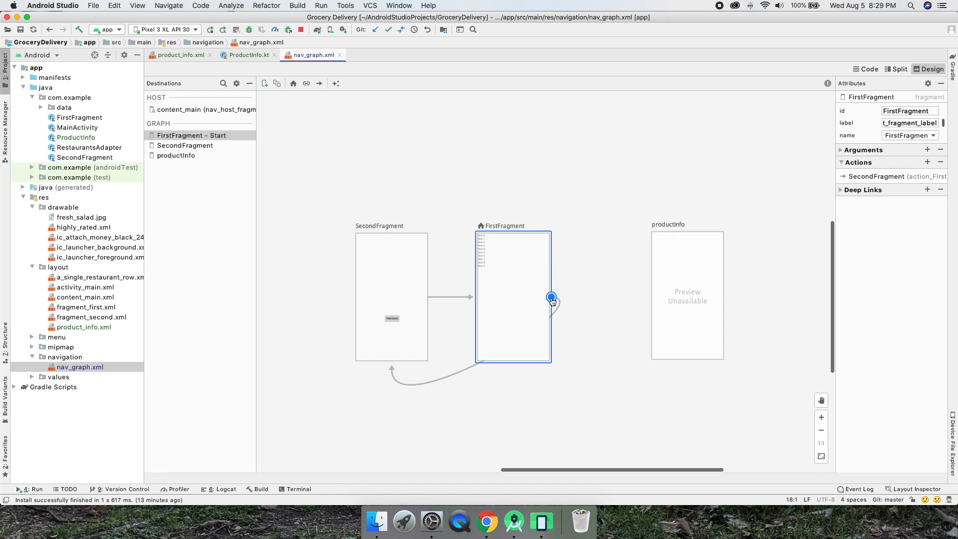
left_click_drag(552, 298, 675, 293)
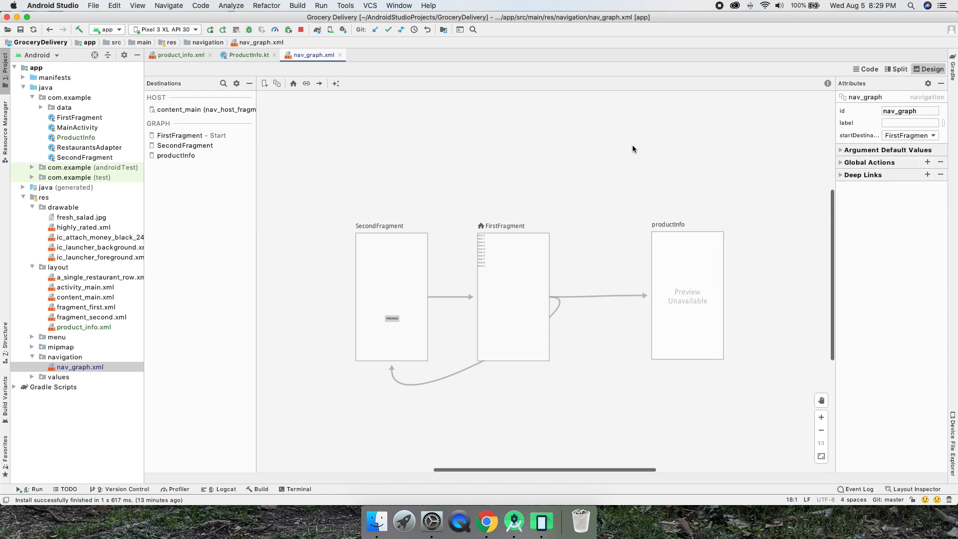
mouse_move(151, 98)
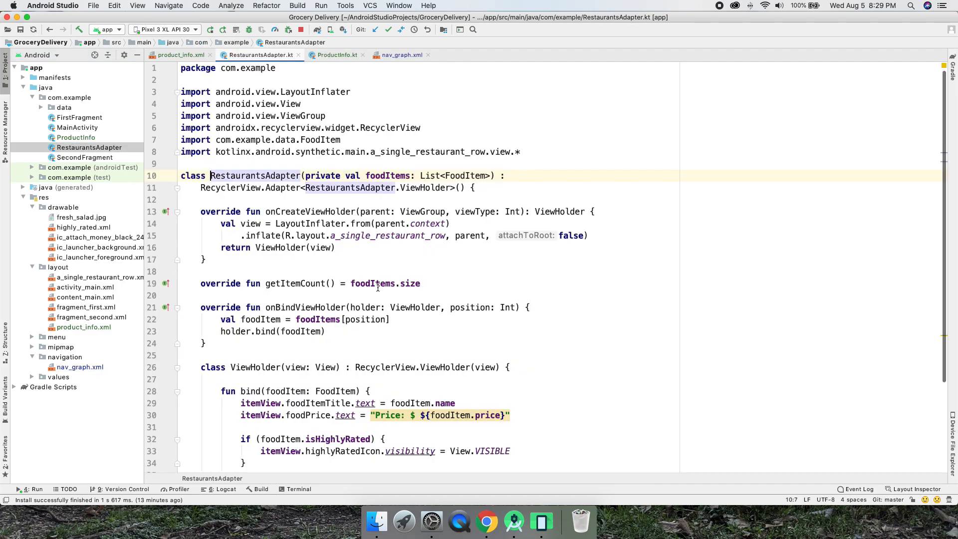
Step: Leave blank lines after the if block in RestaurantsAdapter's bind() for new code
scroll("down", 3)
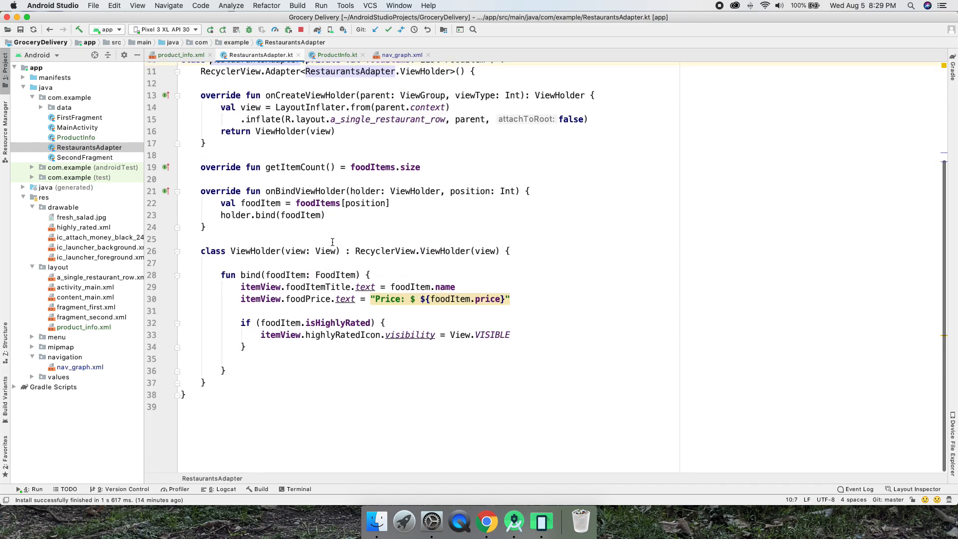
double_click(249, 275)
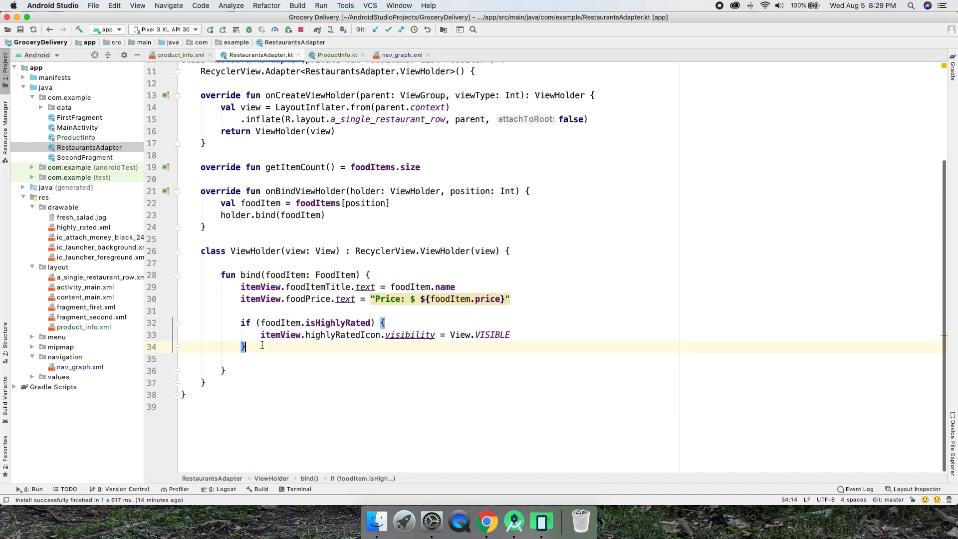
key("enter")
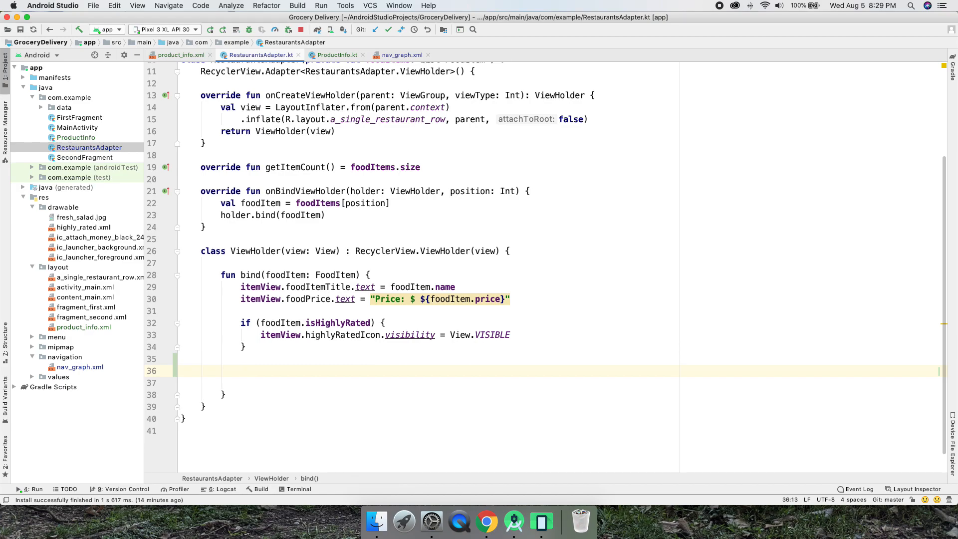
type("onl")
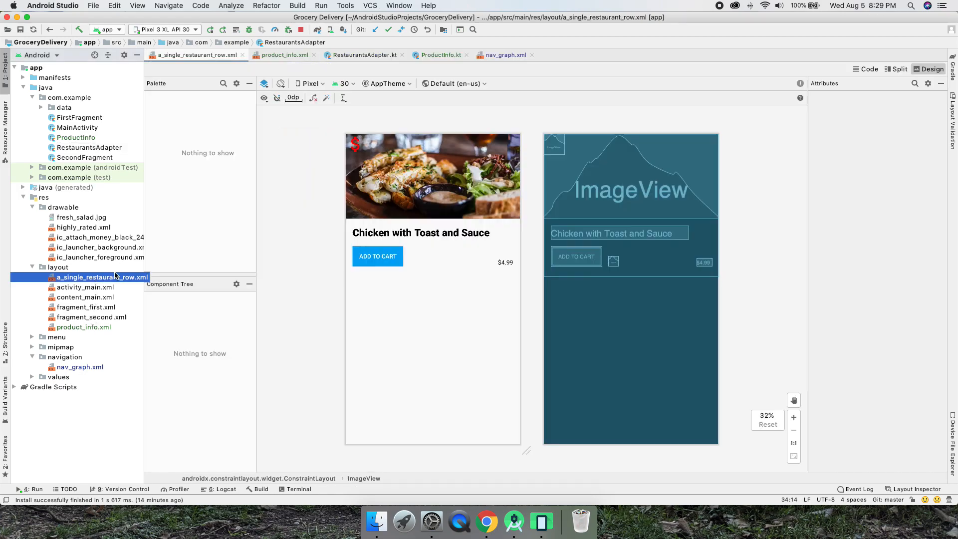
Step: Rename the row layout's food photo id from imageView to mainPhoto across all usages
left_click(630, 177)
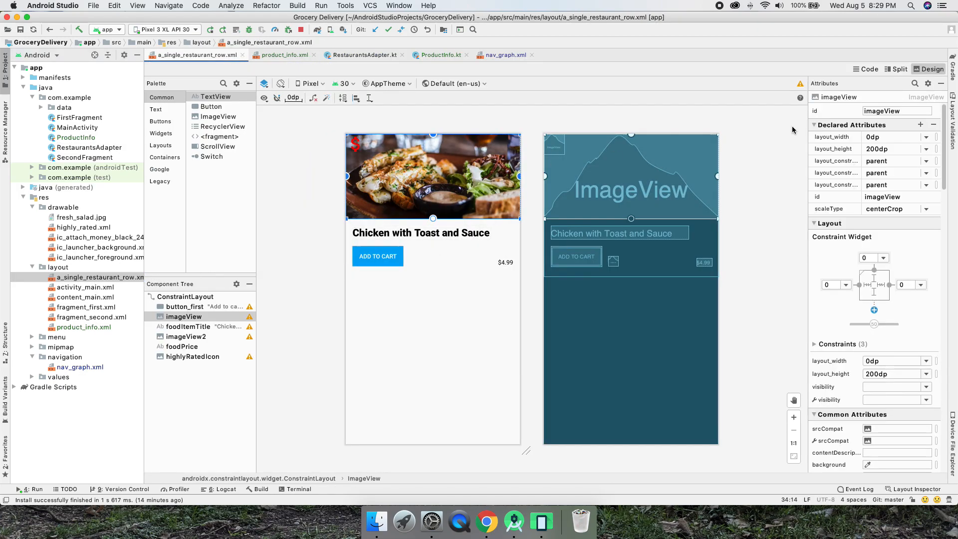
left_click(897, 111)
type("mainPhoto")
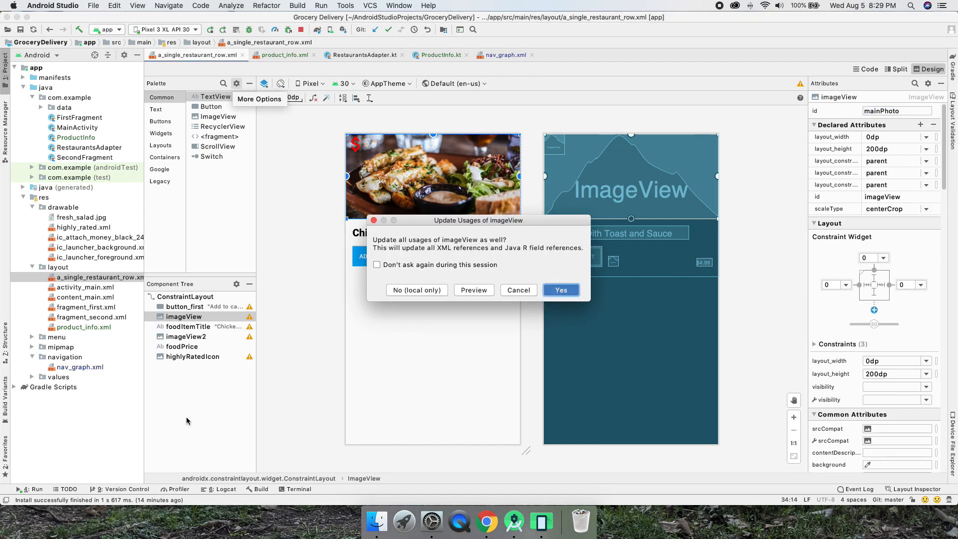
left_click(560, 289)
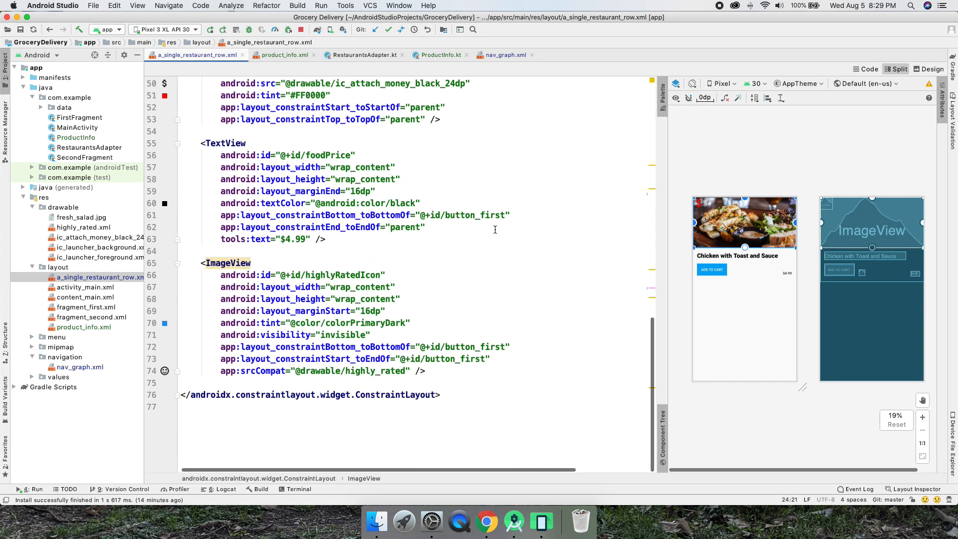
left_click(929, 69)
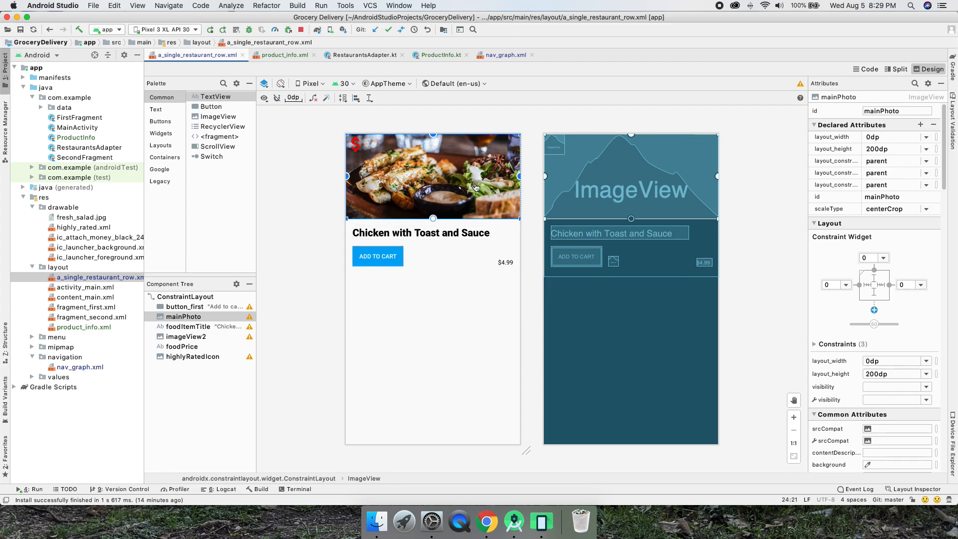
left_click(897, 111)
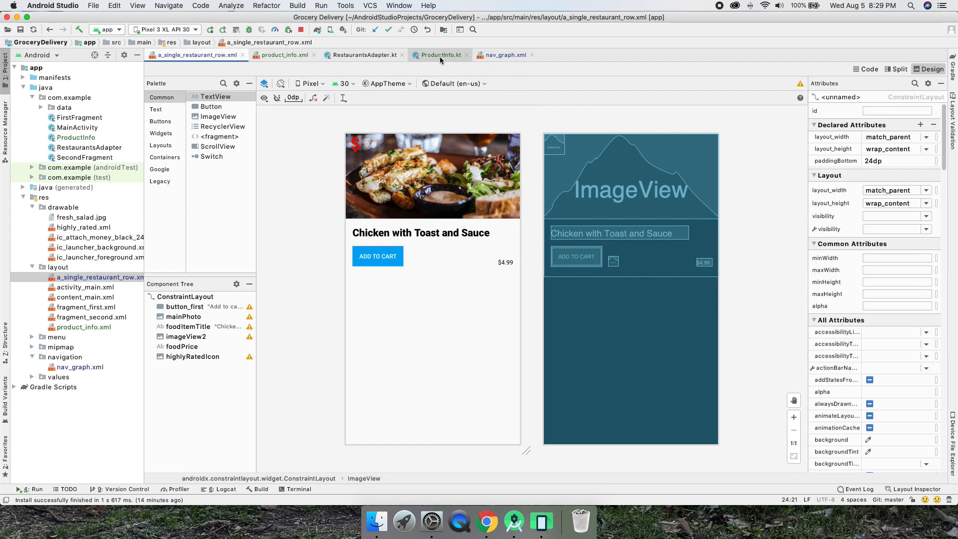
Step: In bind(), start itemView.mainPhoto.setOnClickListener, checking the row layout's photo id
left_click(362, 55)
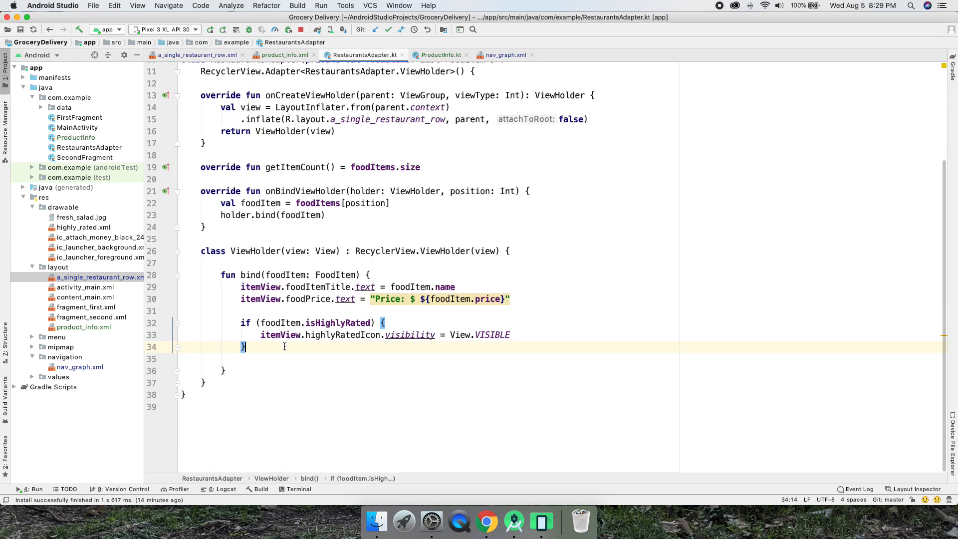
type("mainph")
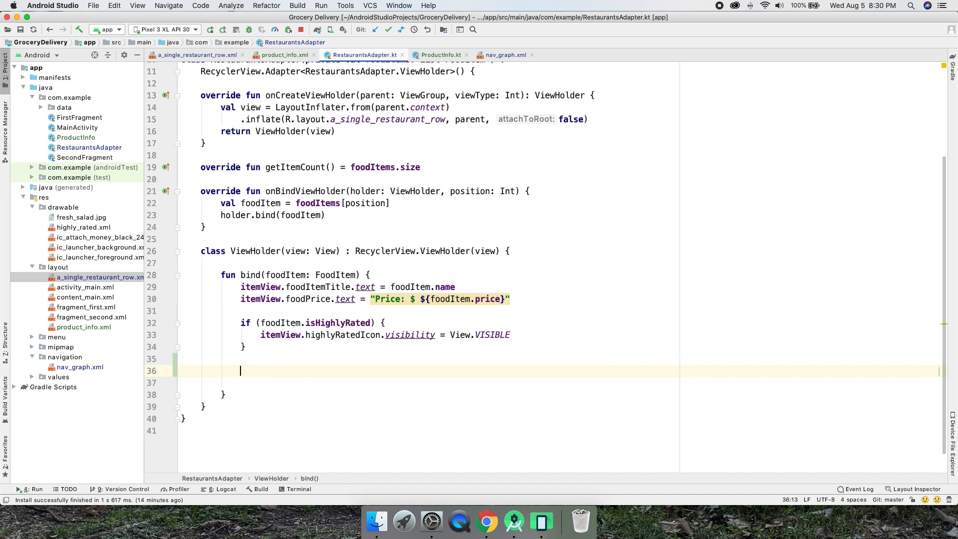
type("i")
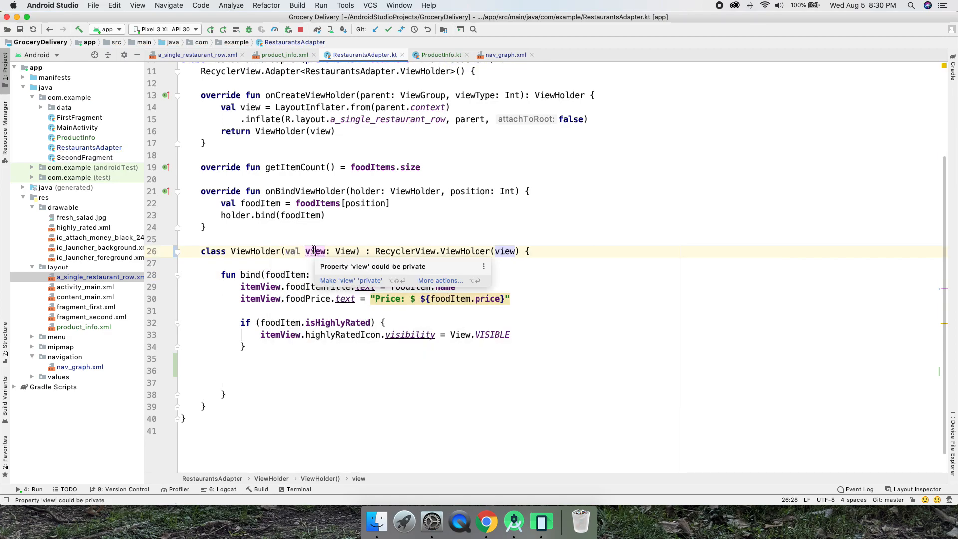
left_click(350, 281)
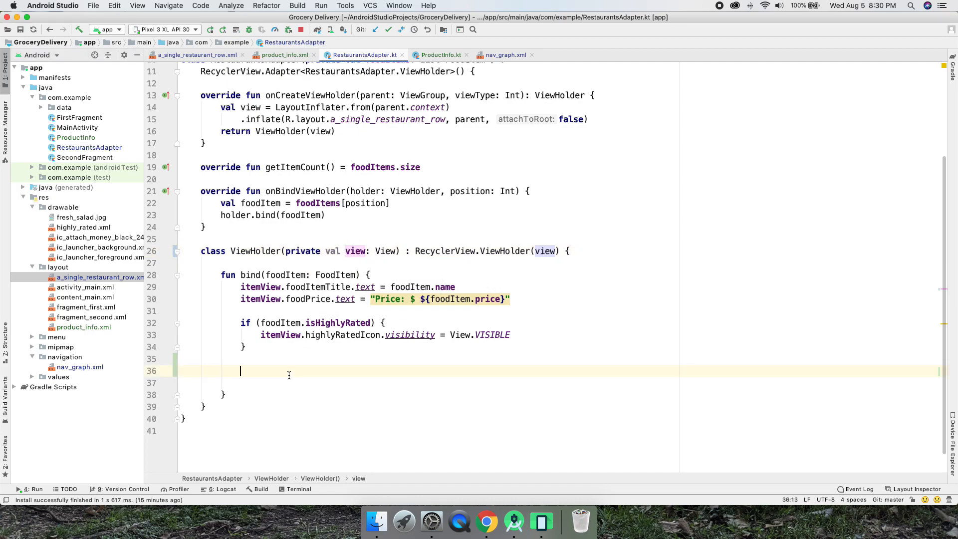
type("view.,")
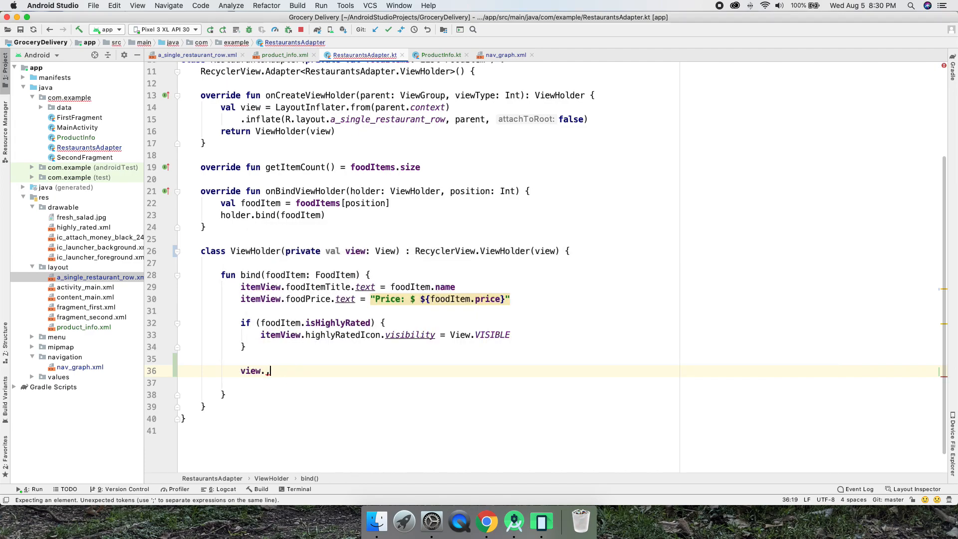
type("mainPhoto")
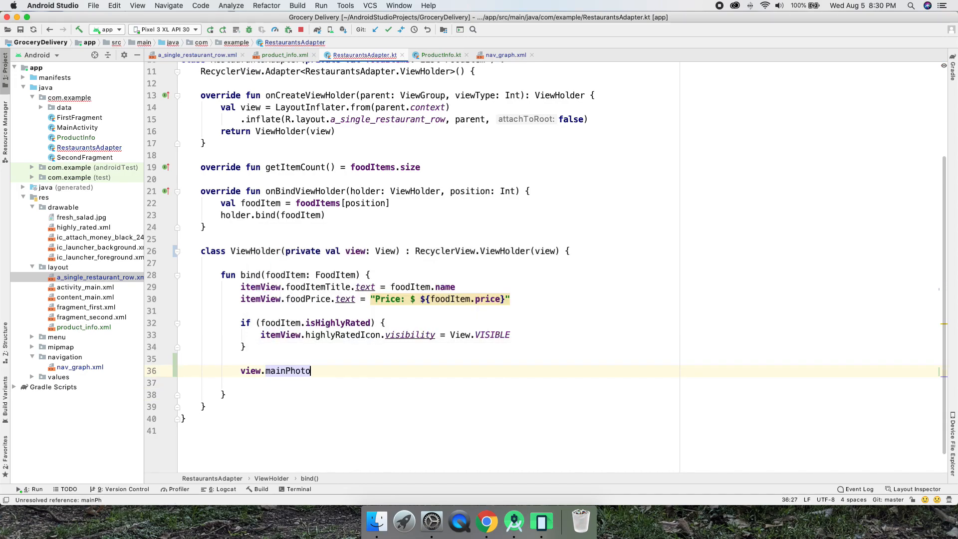
type("itemView")
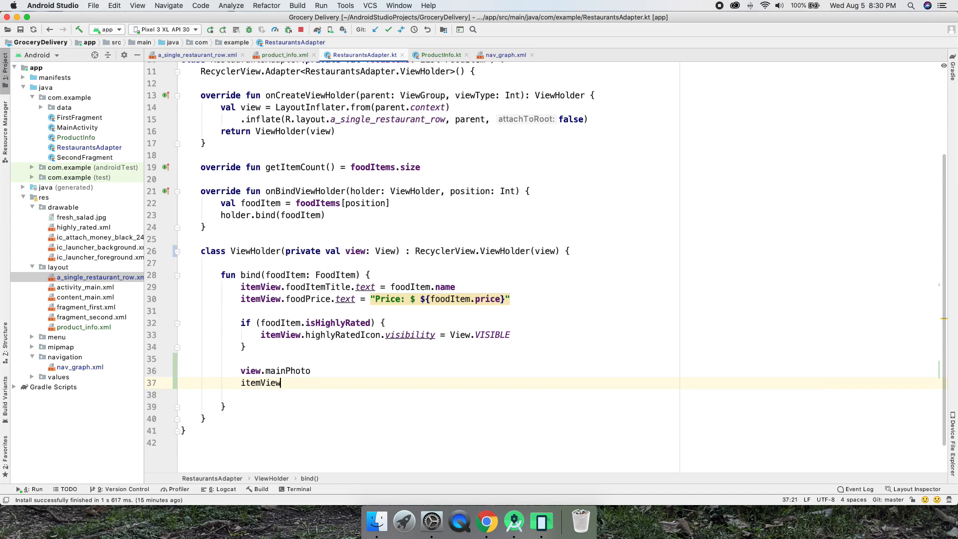
type(".mainPhoto")
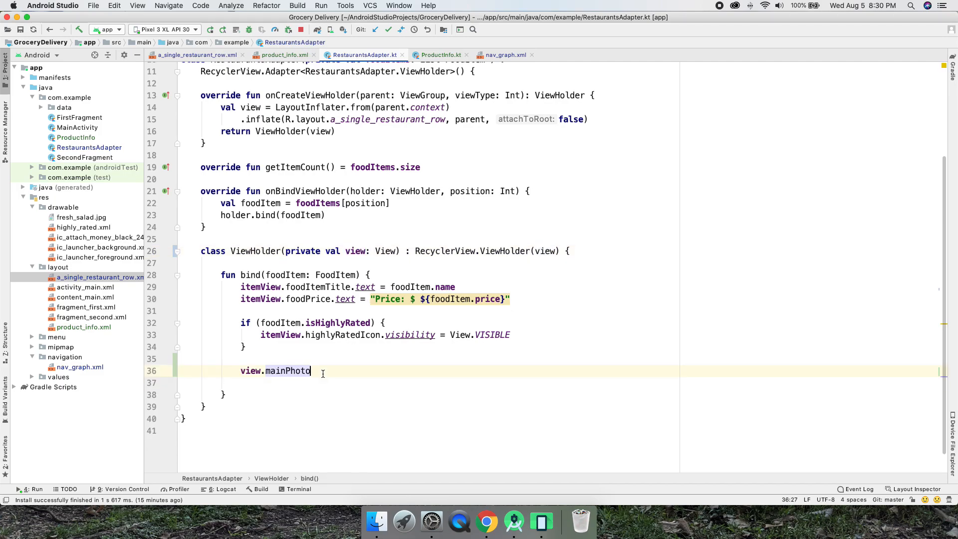
type(".setonclickListener {")
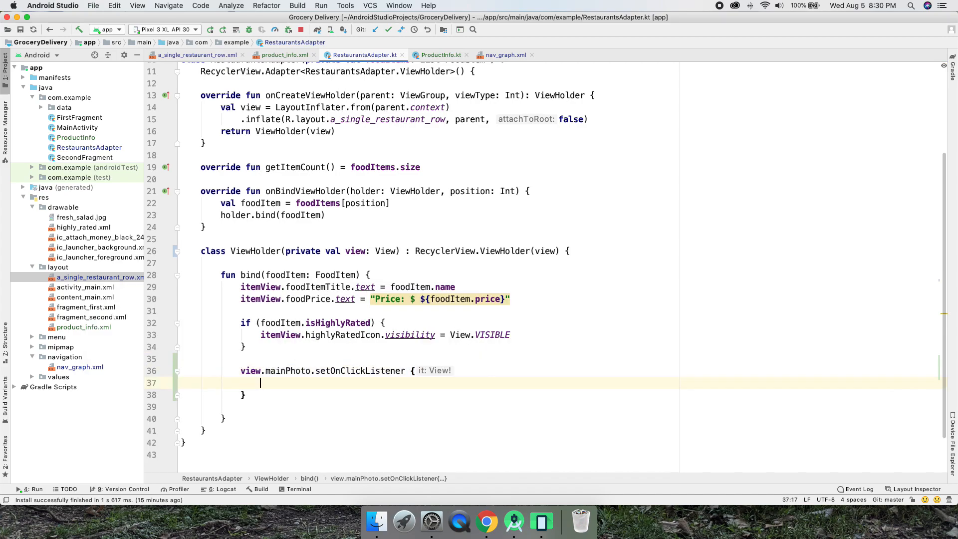
double_click(287, 371)
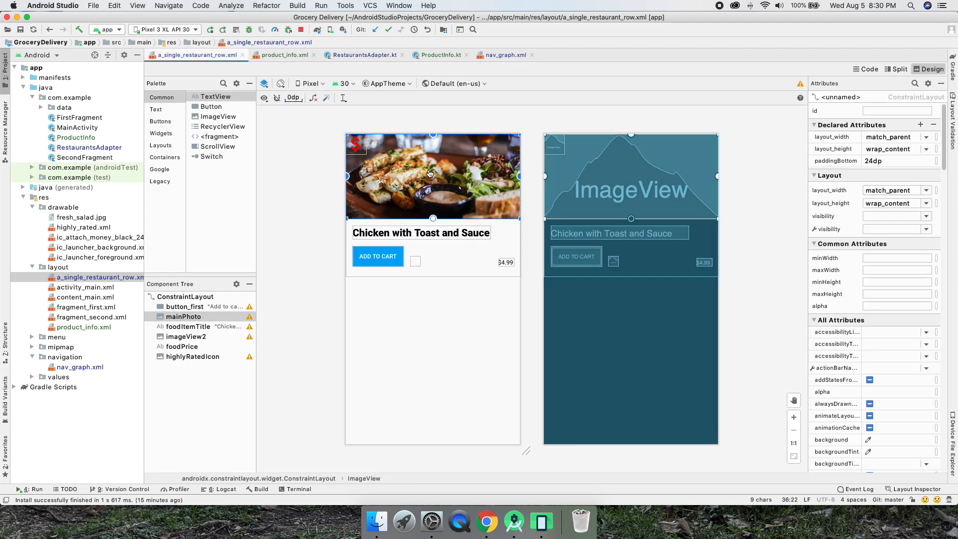
left_click(360, 55)
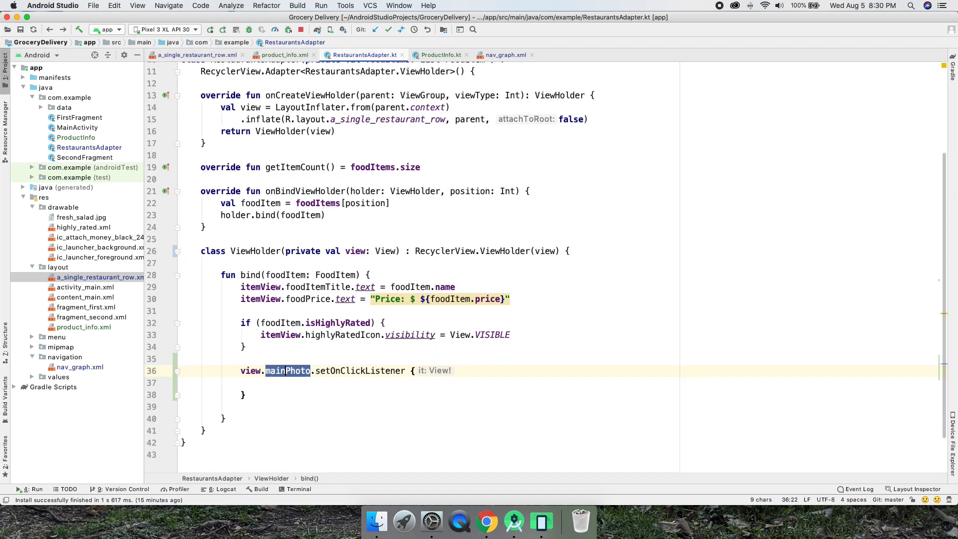
left_click(193, 55)
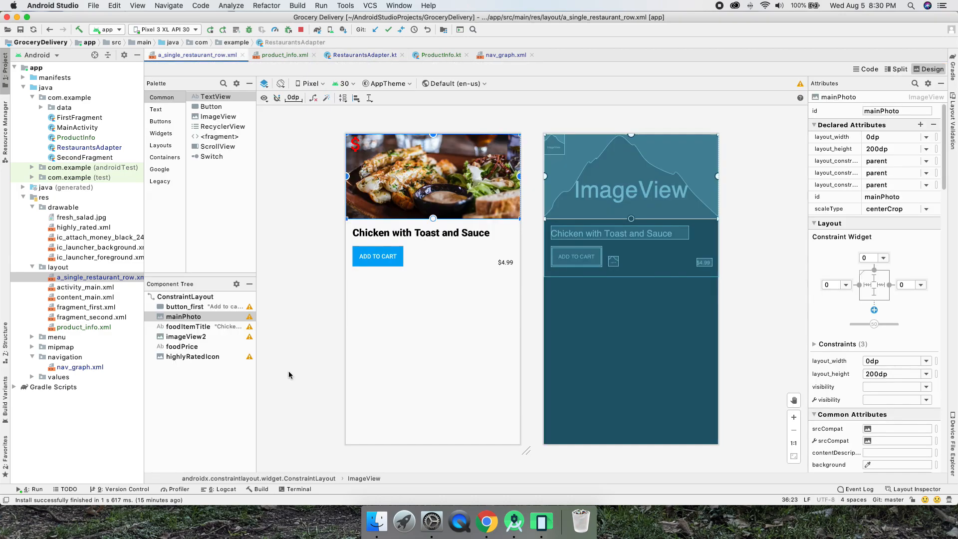
left_click(358, 55)
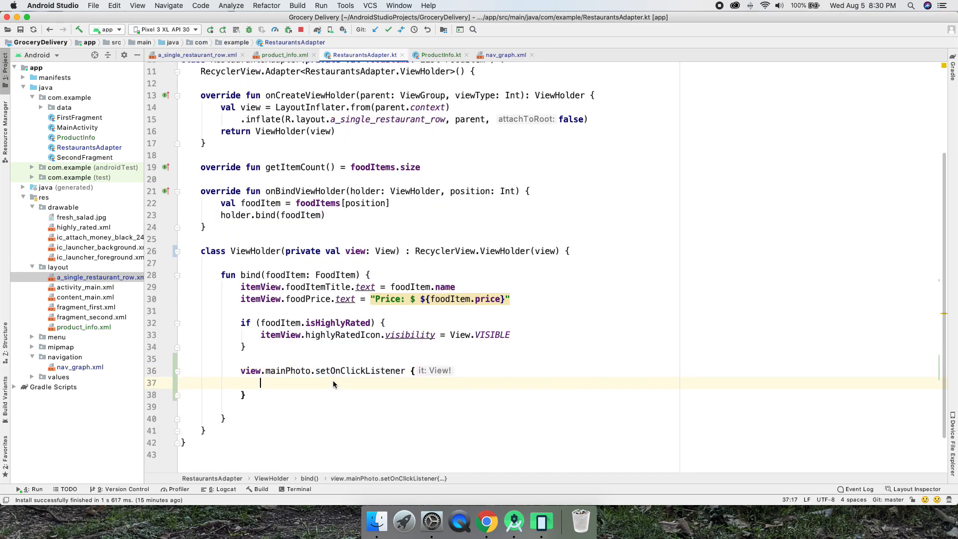
Step: Complete the listener with findNavController().navigate(R.id.action_FirstFragment_to_productInfo)
type("view")
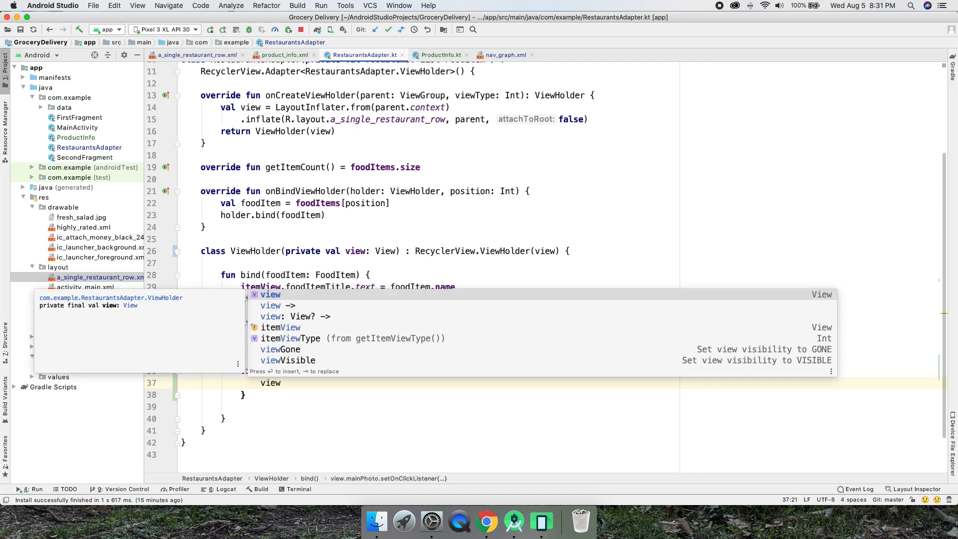
type(".")
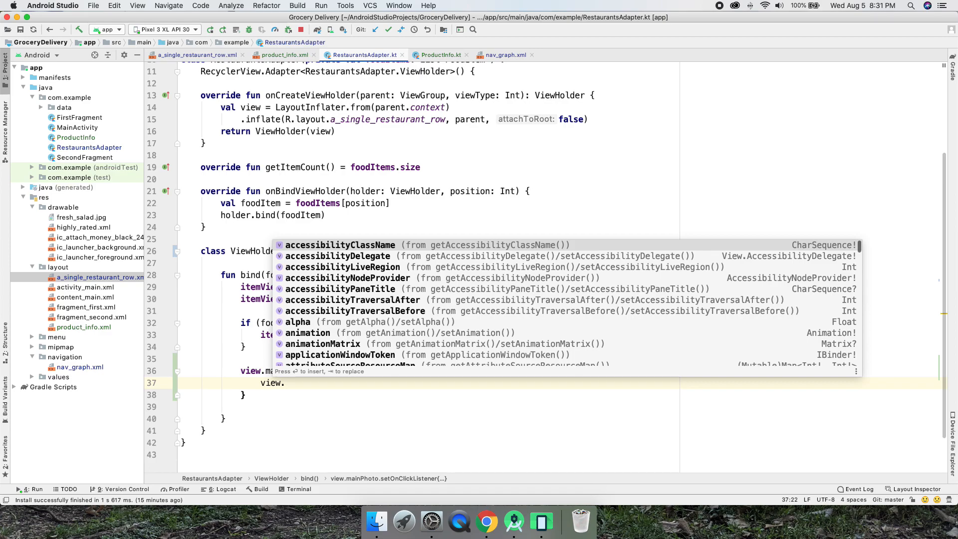
type("nav")
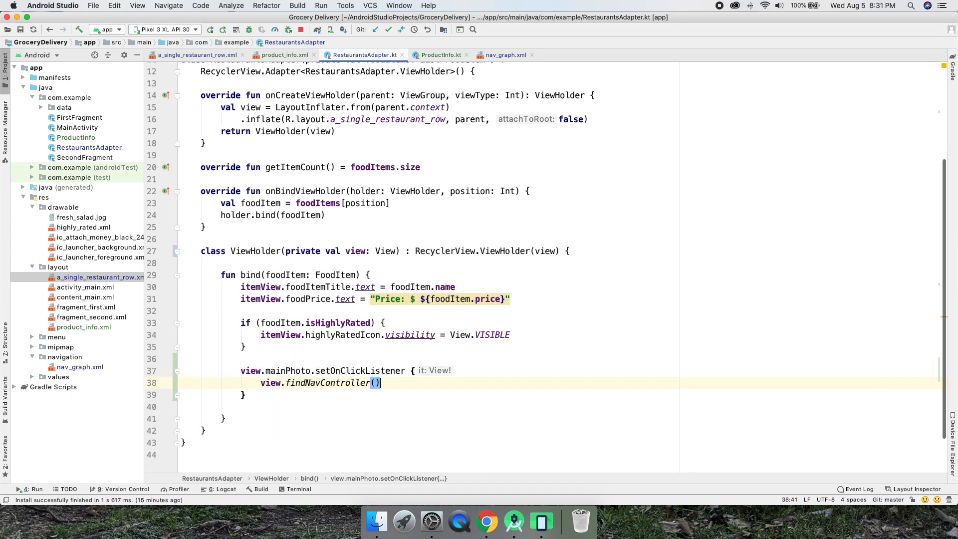
type(".")
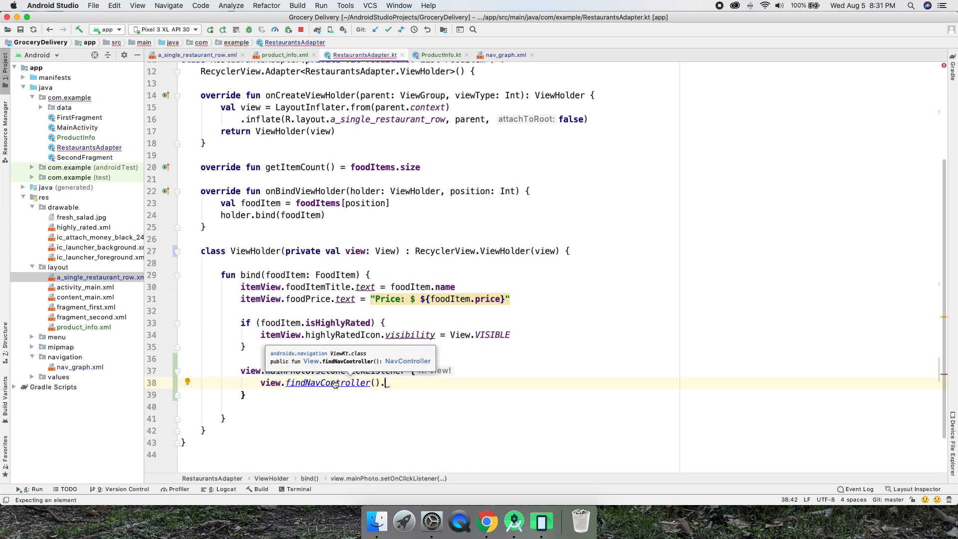
mouse_move(335, 362)
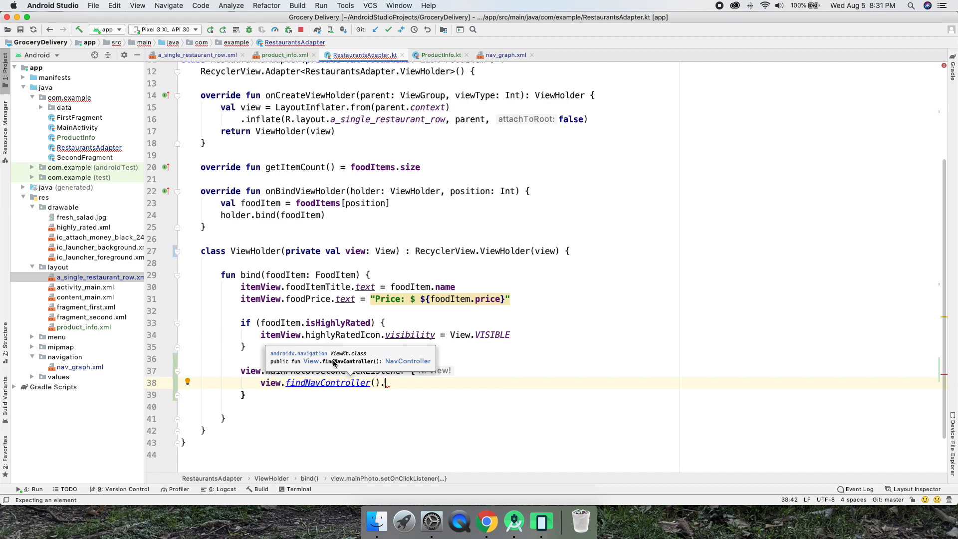
type(".")
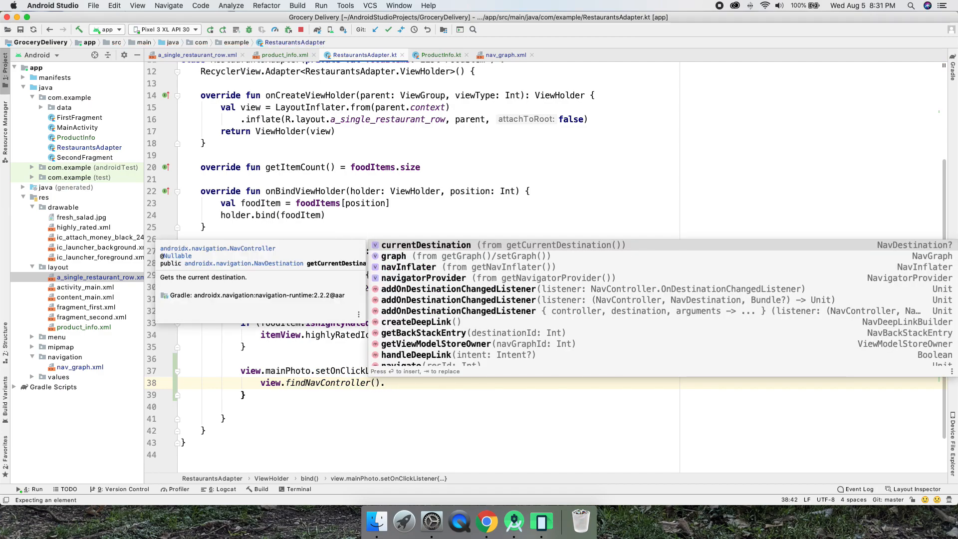
type("navigate(")
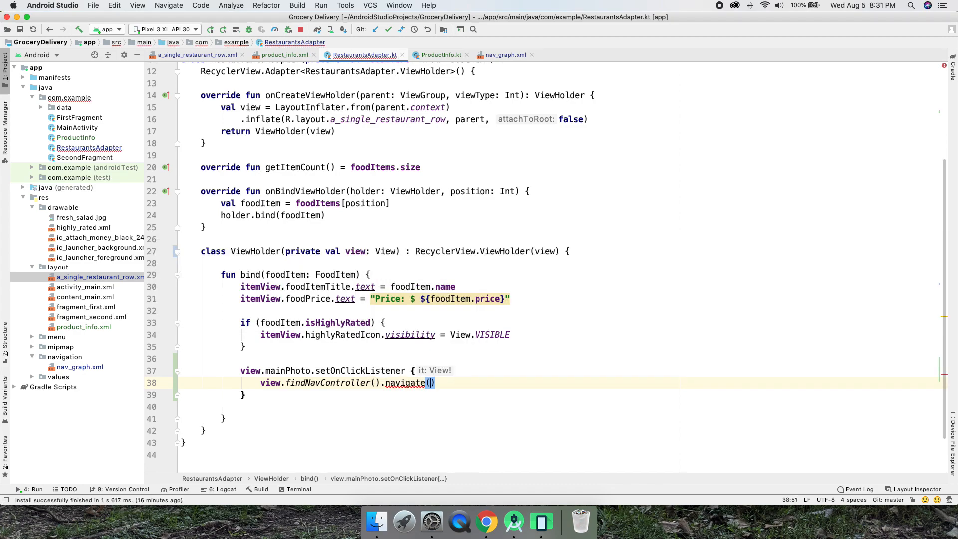
left_click(431, 383)
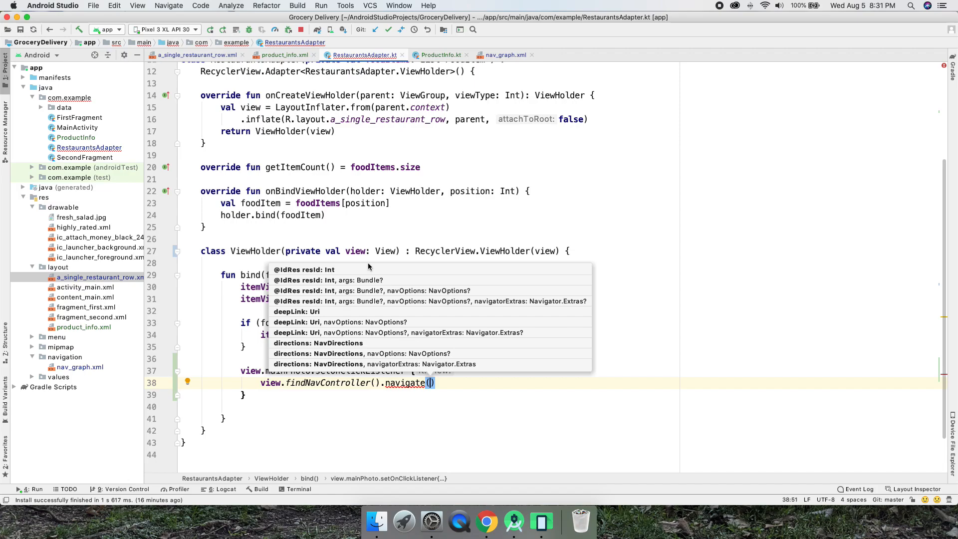
mouse_move(382, 171)
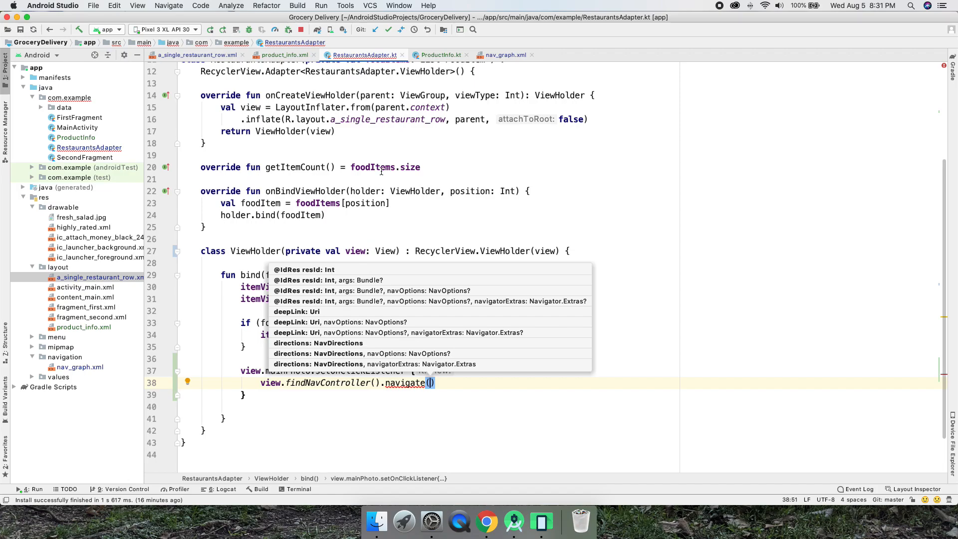
type("R.")
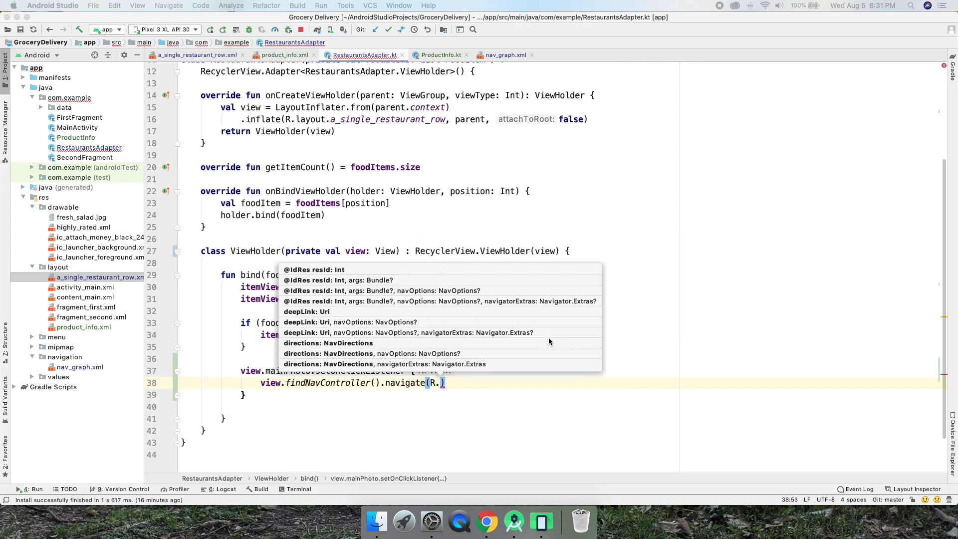
mouse_move(458, 67)
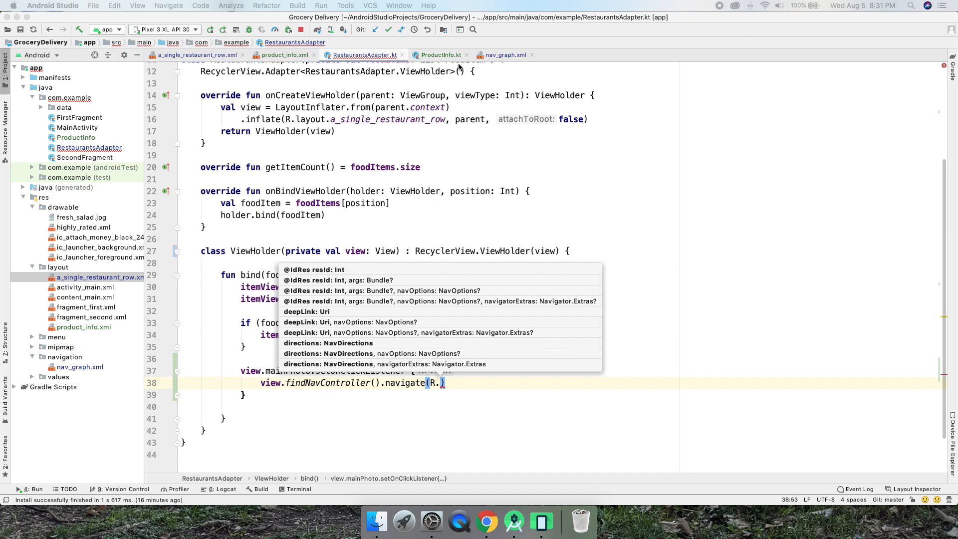
left_click(505, 54)
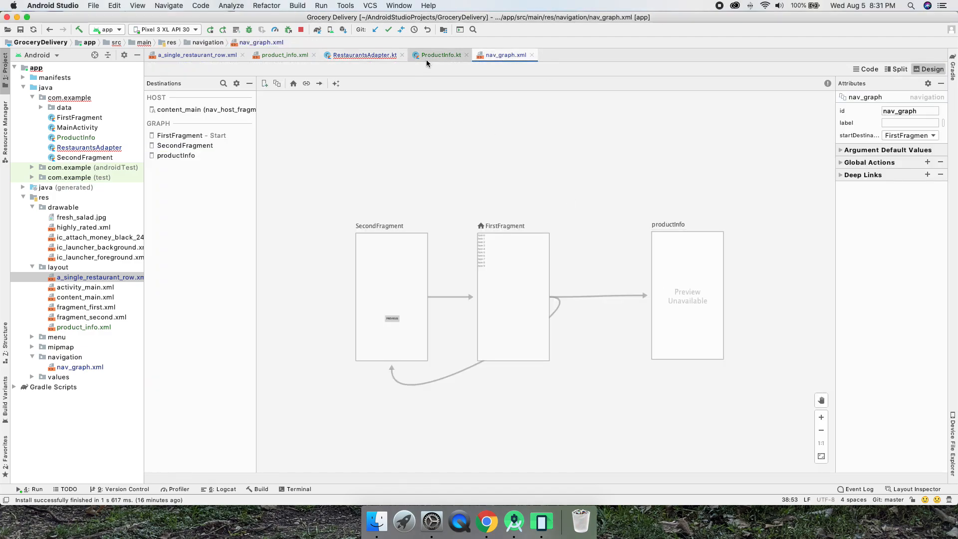
left_click(364, 55)
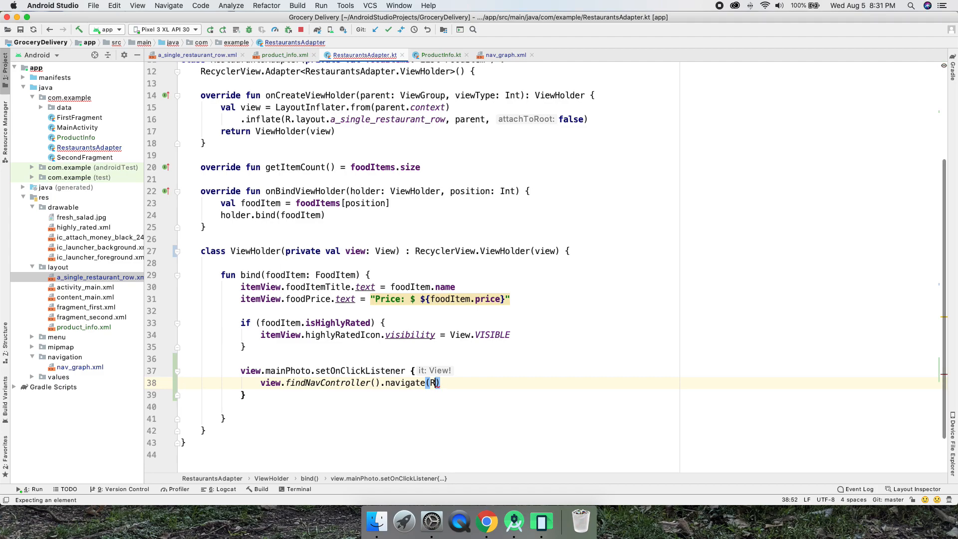
scroll("up", 3)
type(".id")
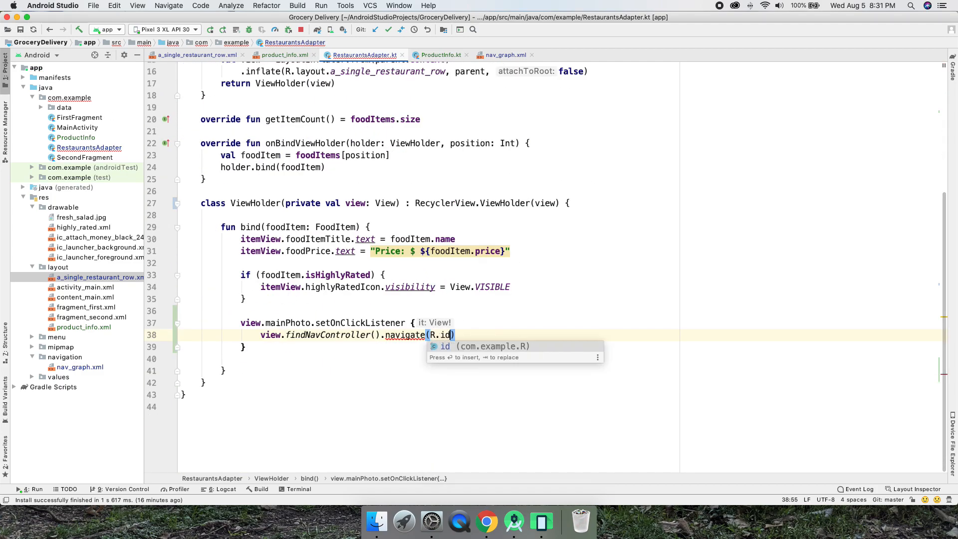
type(".")
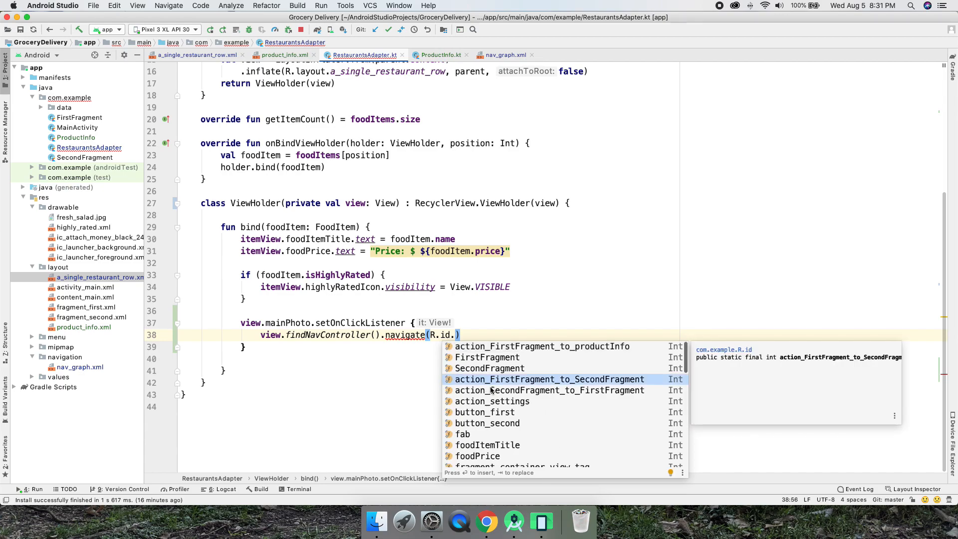
mouse_move(501, 381)
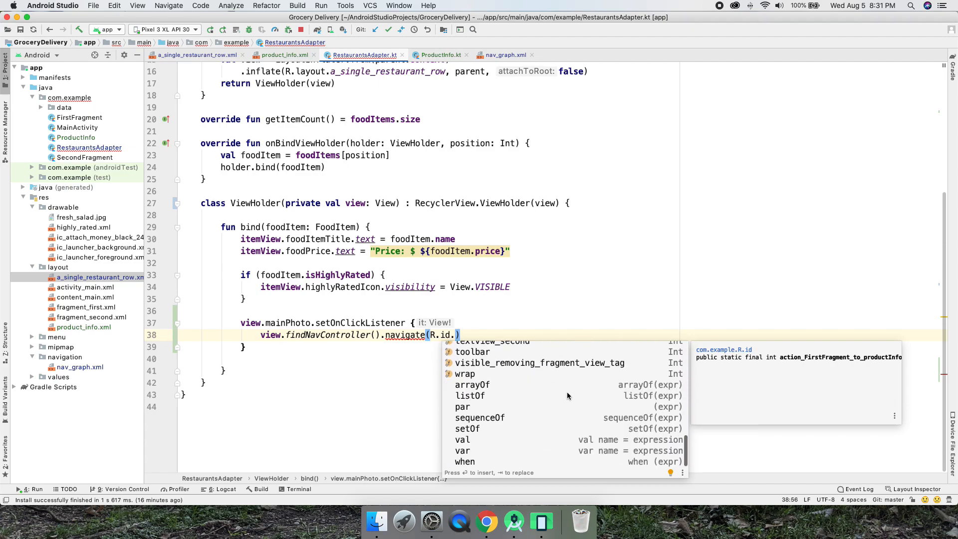
type("action_FirstFragment_to_productInfo")
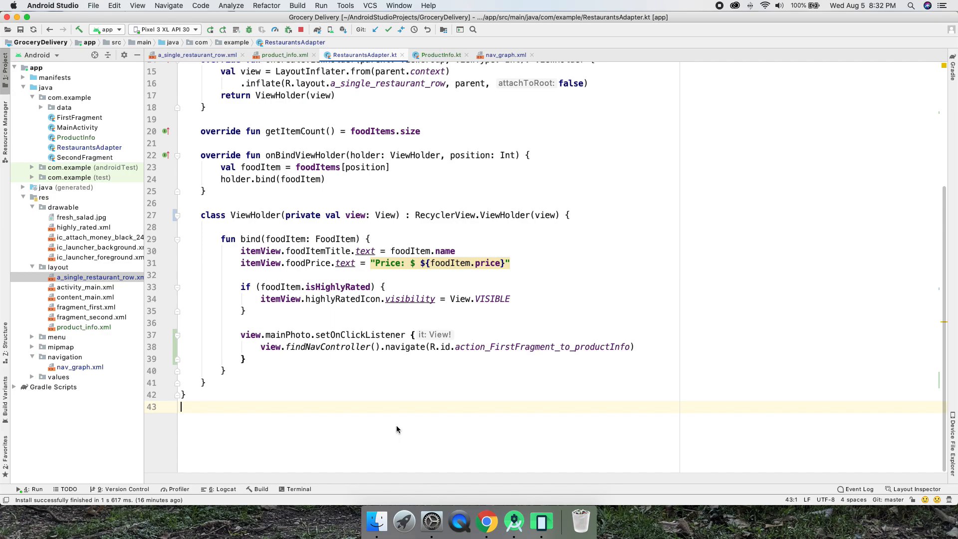
mouse_move(399, 426)
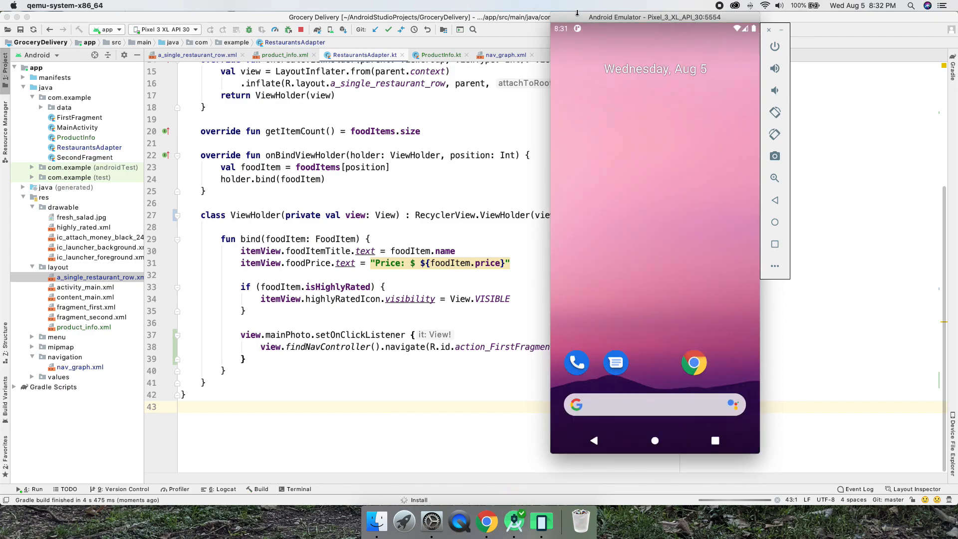
Step: Scroll the Grocery Delivery food list and tap a dish photo to reach the Vegan Chocolate Cake screen
left_click(28, 489)
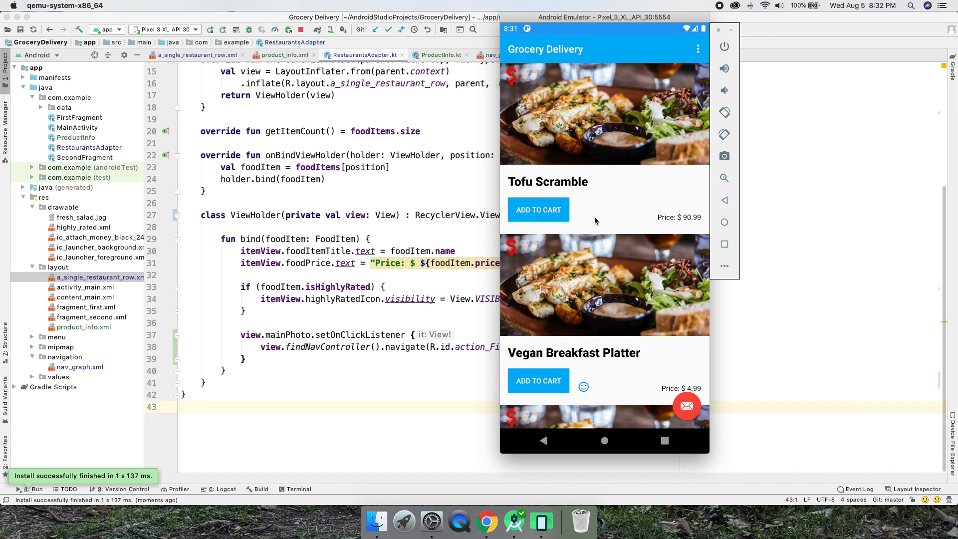
scroll("down", 3)
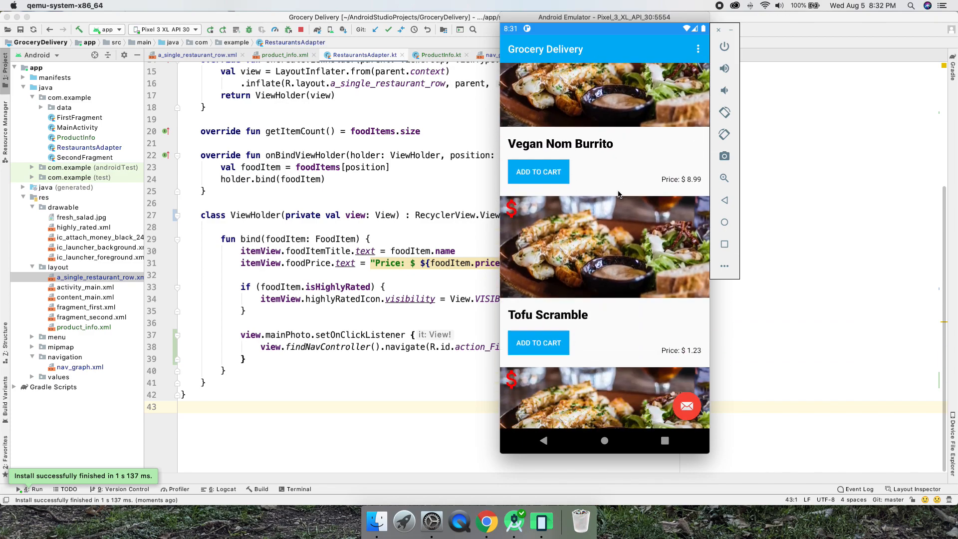
scroll("down", 3)
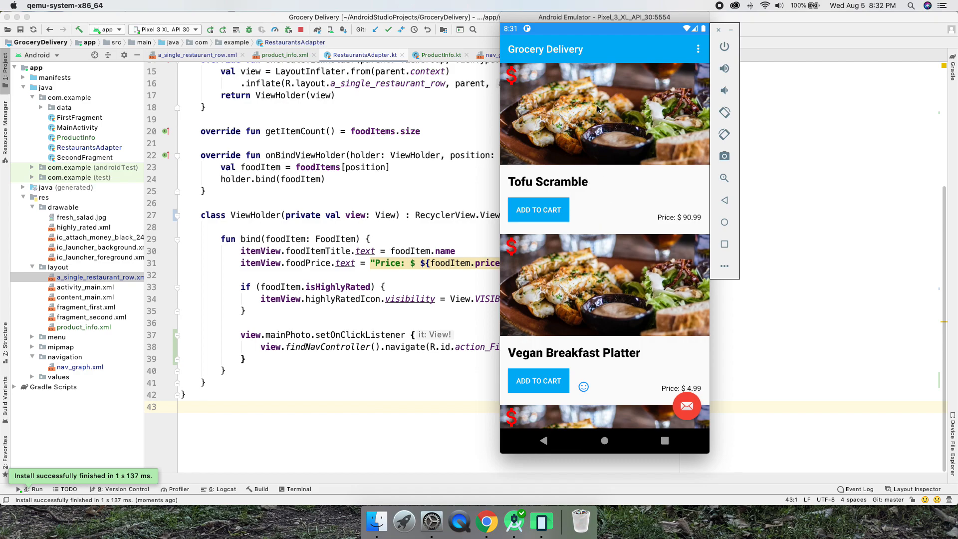
left_click(604, 114)
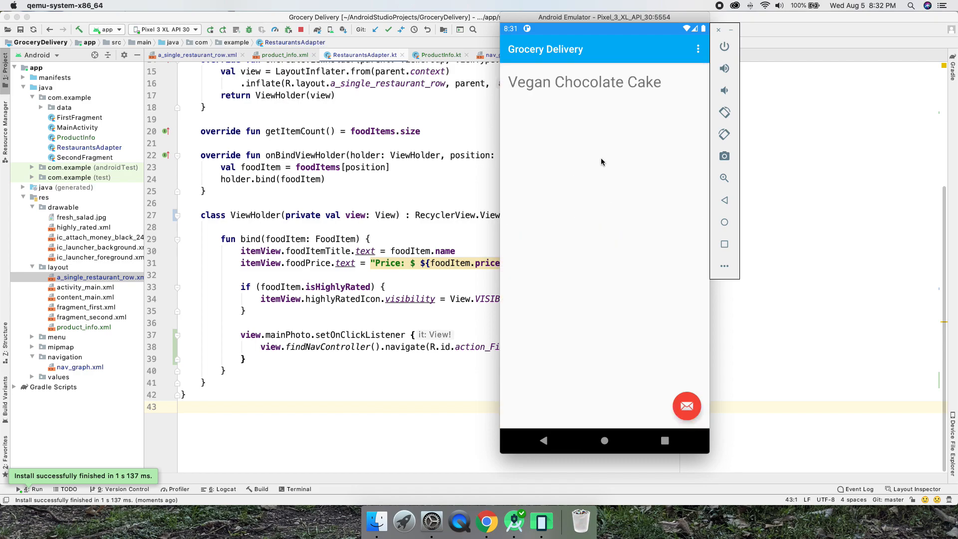
mouse_move(615, 120)
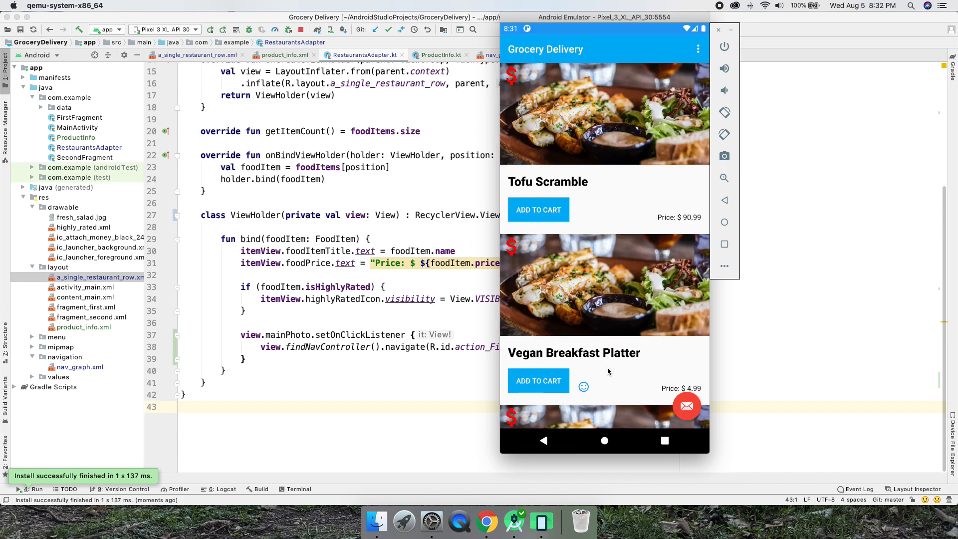
scroll("down", 3)
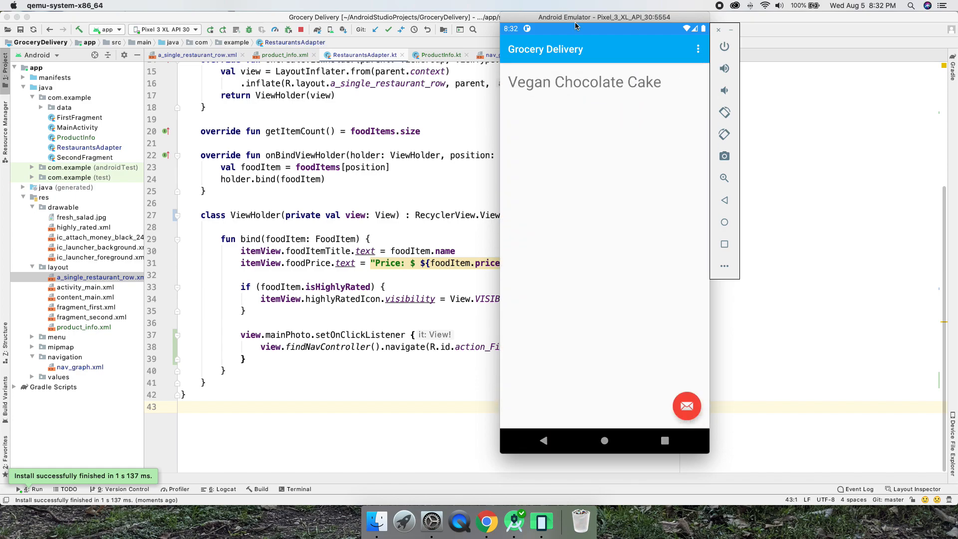
left_click_drag(604, 17, 568, 17)
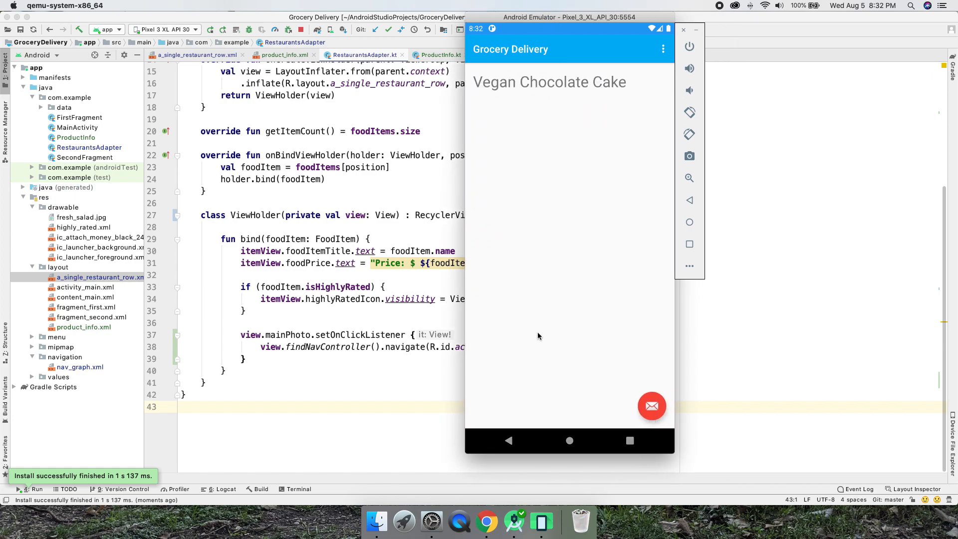
mouse_move(534, 75)
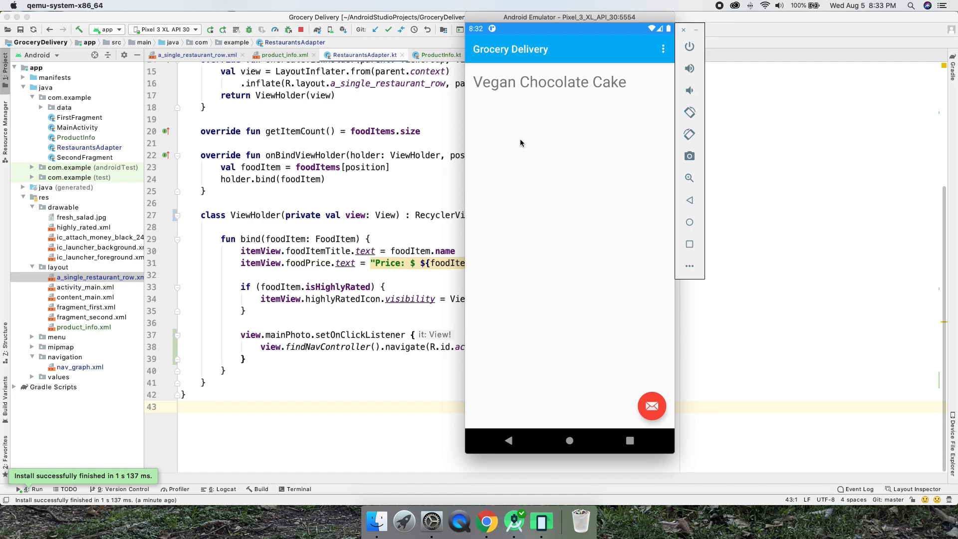
mouse_move(552, 264)
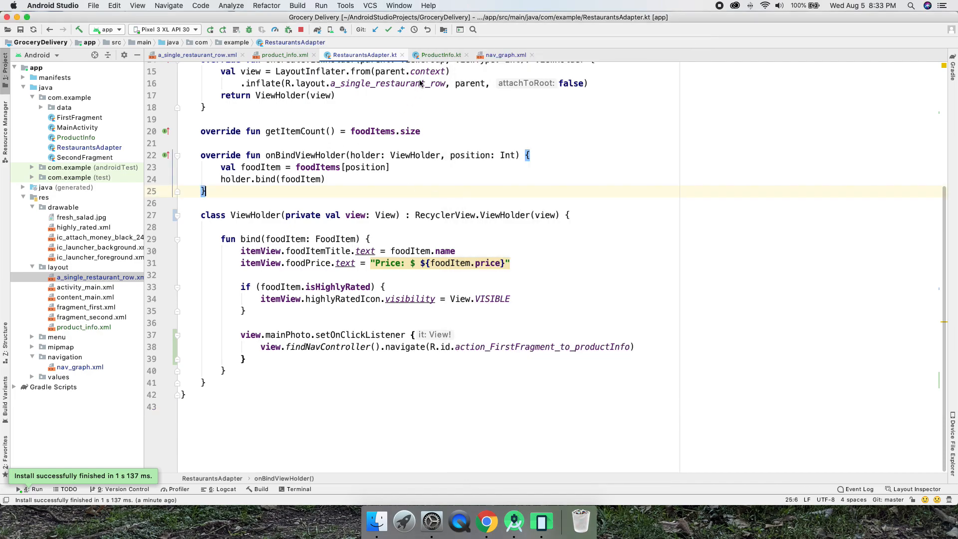
Step: Switch to ProductInfo.kt and select the ProductInfo class name
left_click(439, 54)
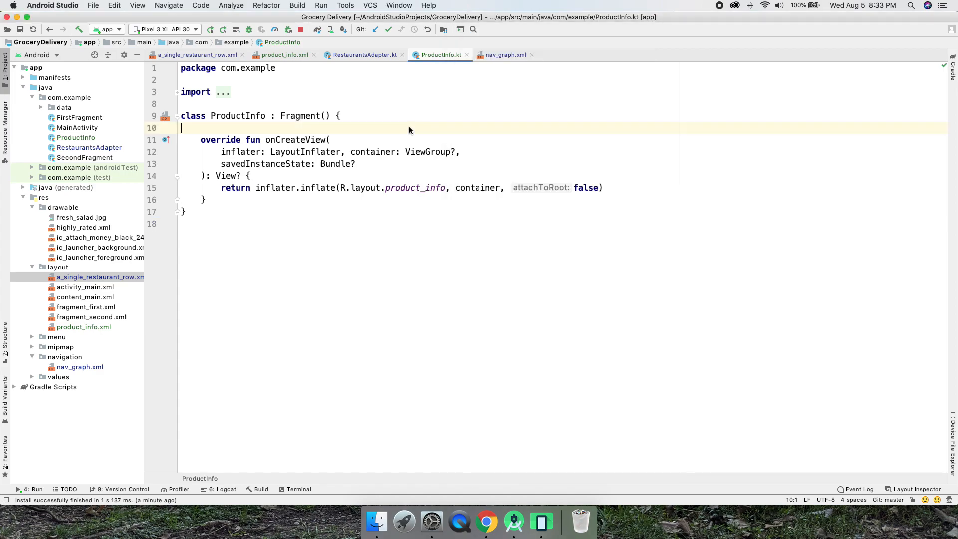
double_click(237, 116)
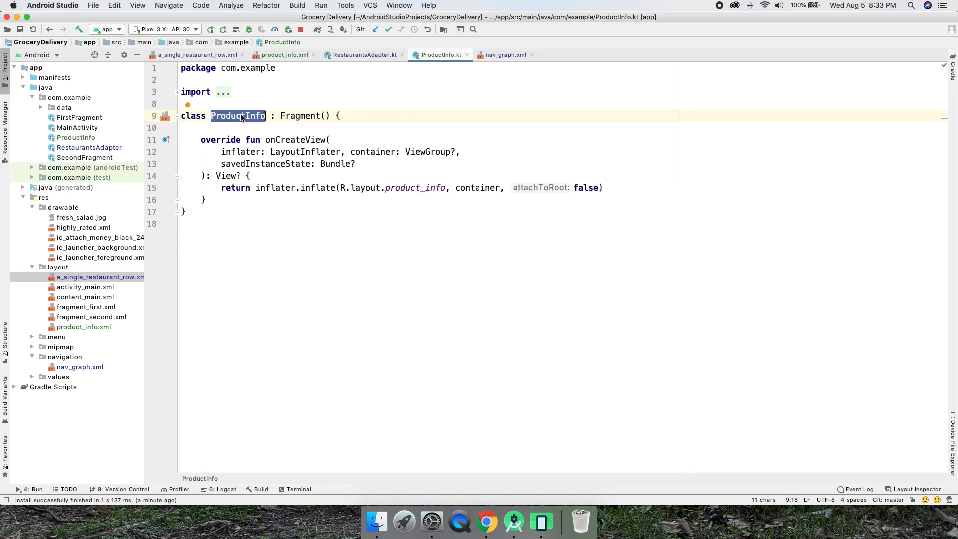
mouse_move(540, 521)
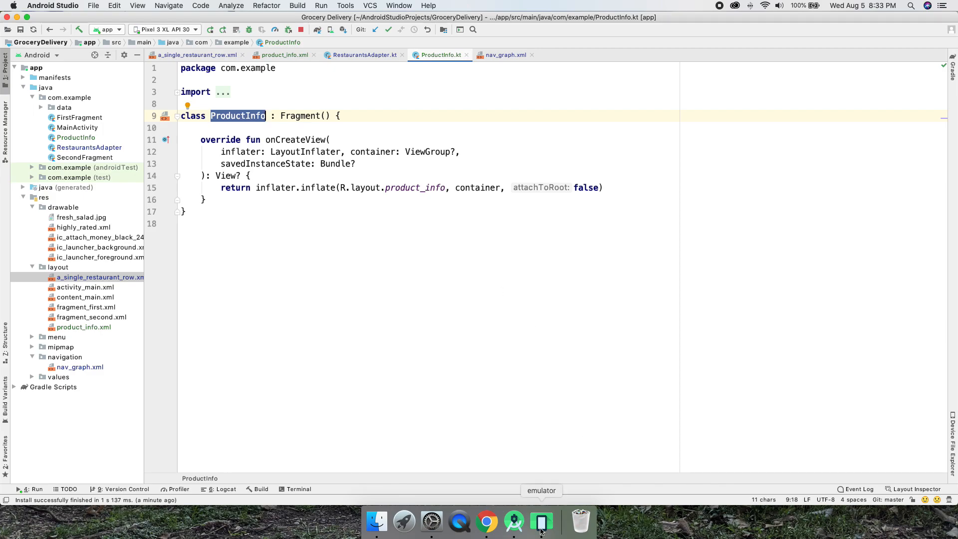
Step: Bring the emulator forward from the Dock and scroll the food list again to re-check the photo tap
left_click(541, 521)
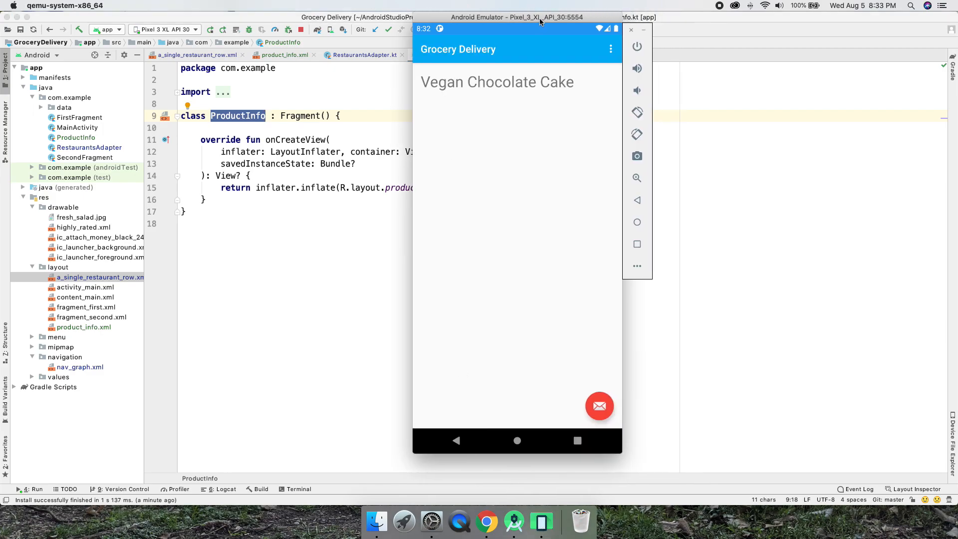
left_click_drag(520, 17, 578, 13)
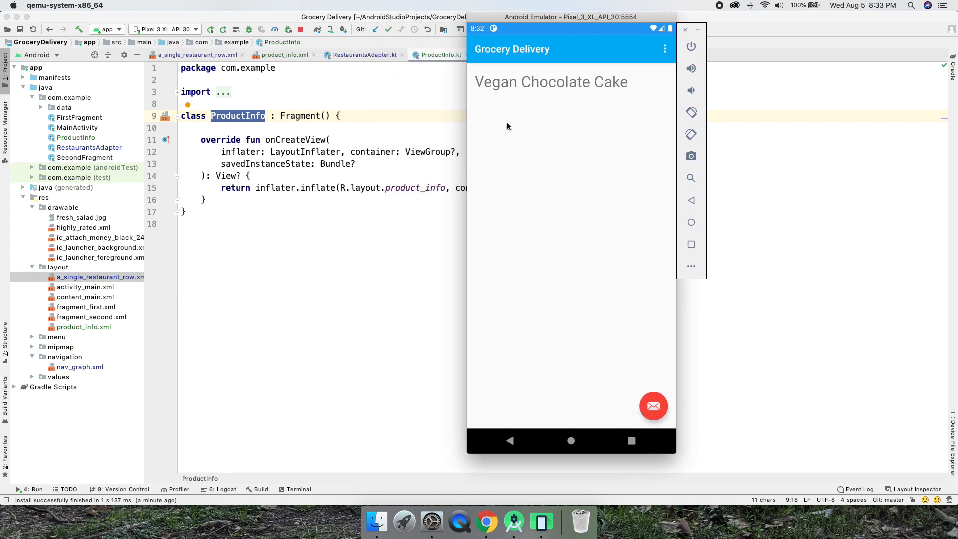
mouse_move(611, 84)
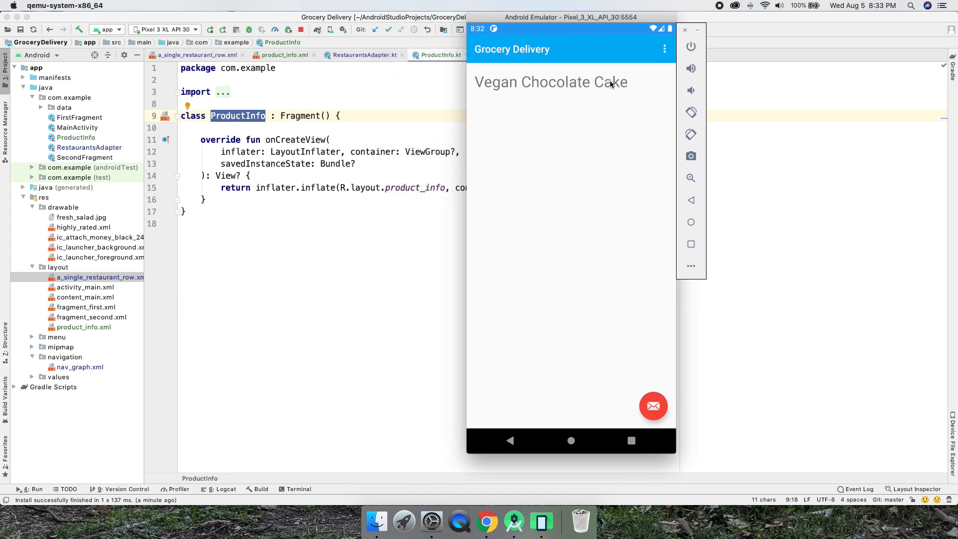
mouse_move(546, 222)
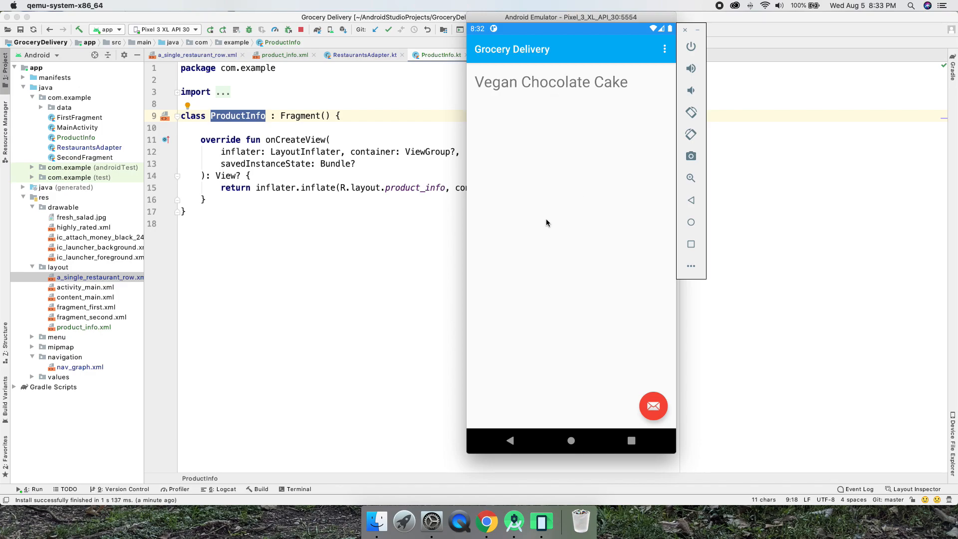
mouse_move(505, 118)
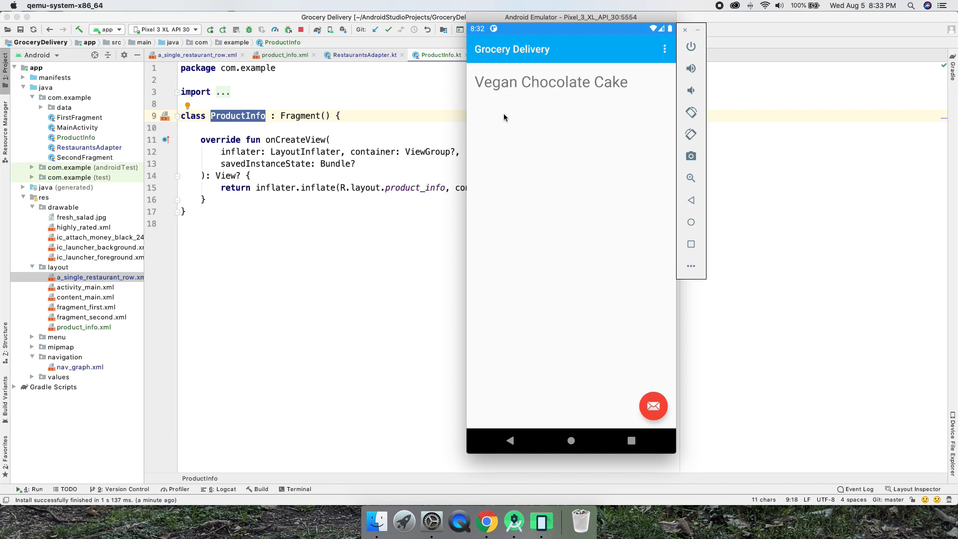
mouse_move(522, 119)
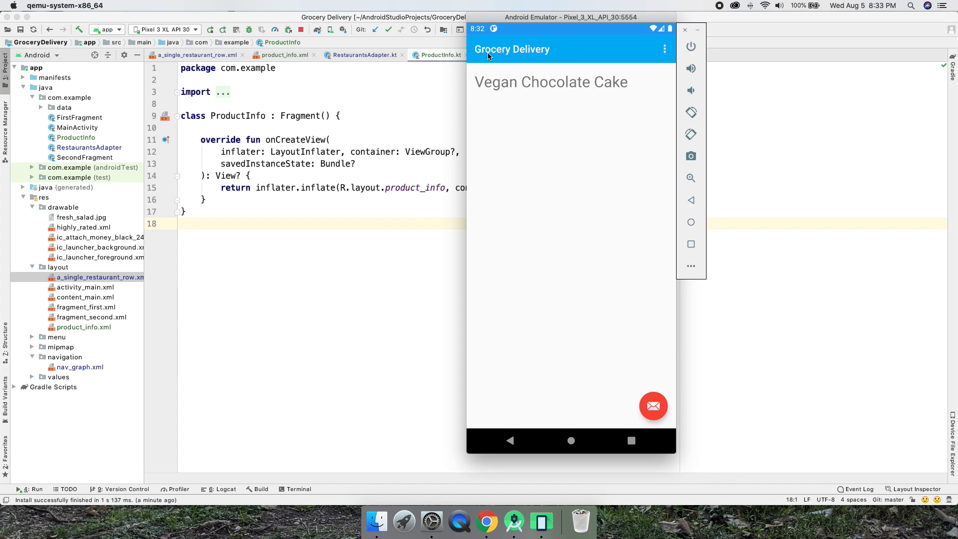
mouse_move(551, 205)
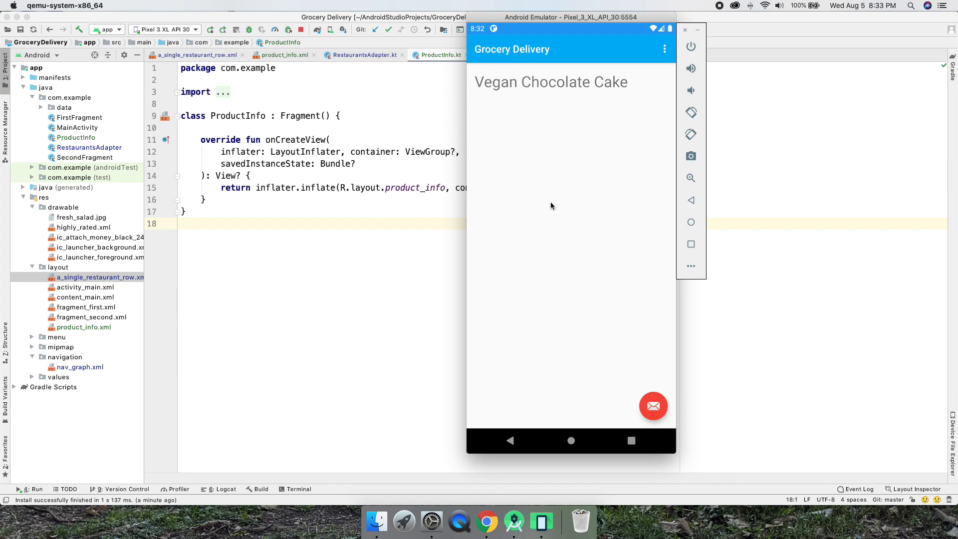
scroll("down", 3)
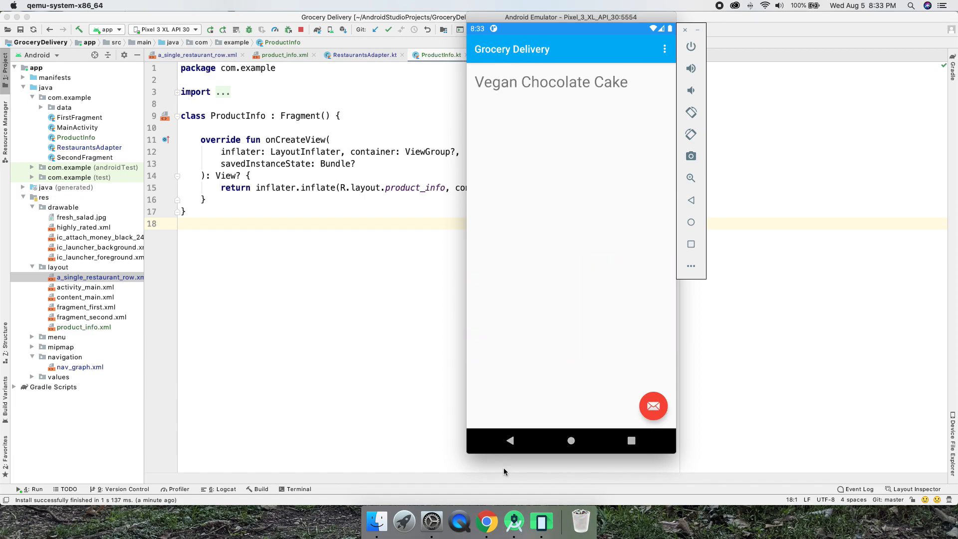
scroll("down", 3)
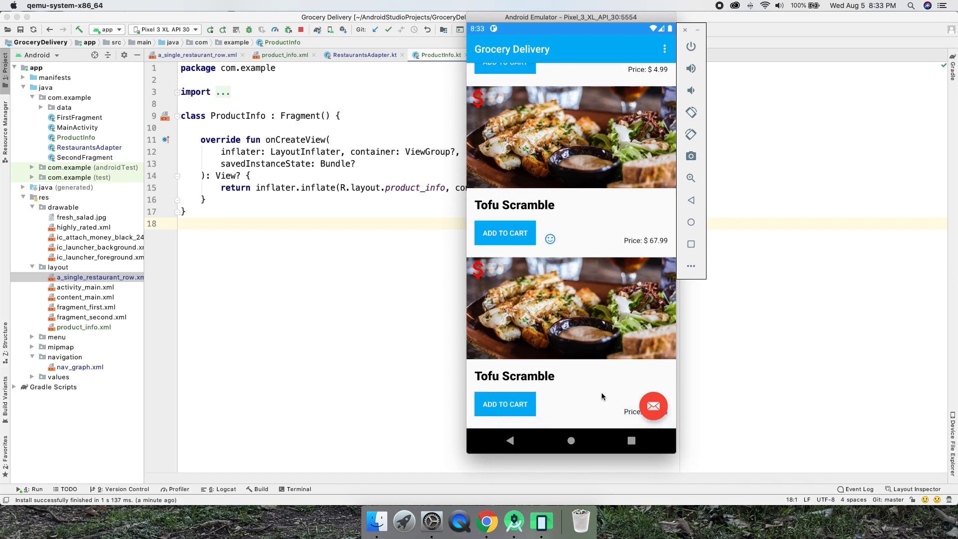
scroll("down", 3)
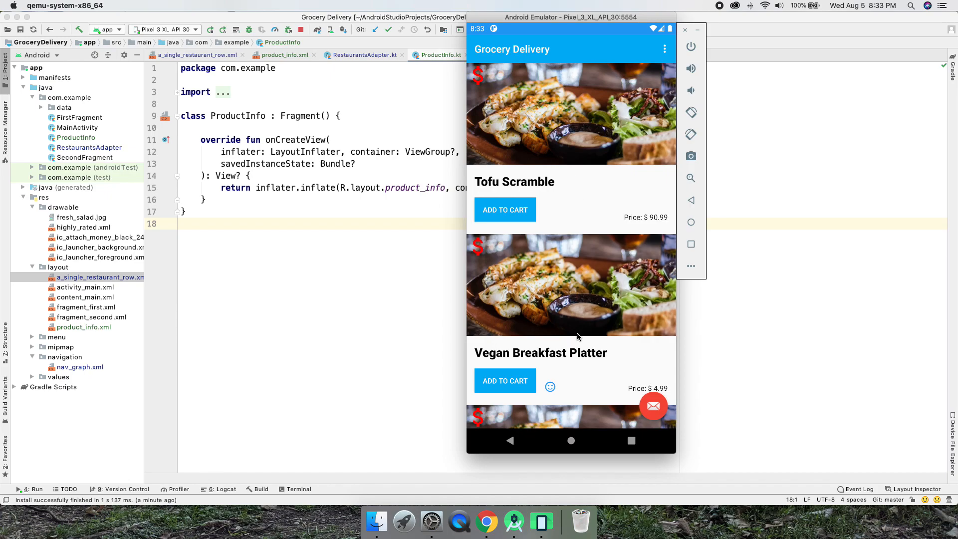
scroll("down", 3)
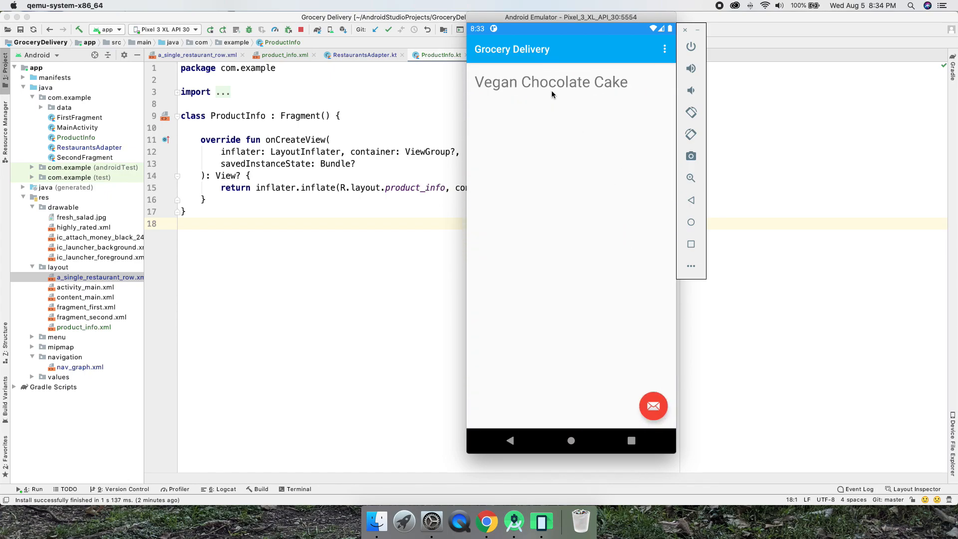
mouse_move(543, 105)
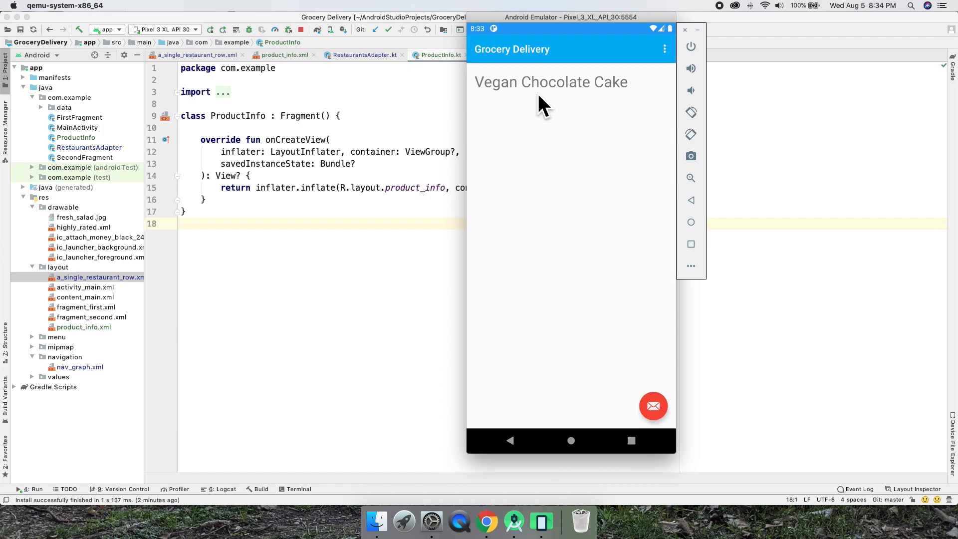
mouse_move(755, 142)
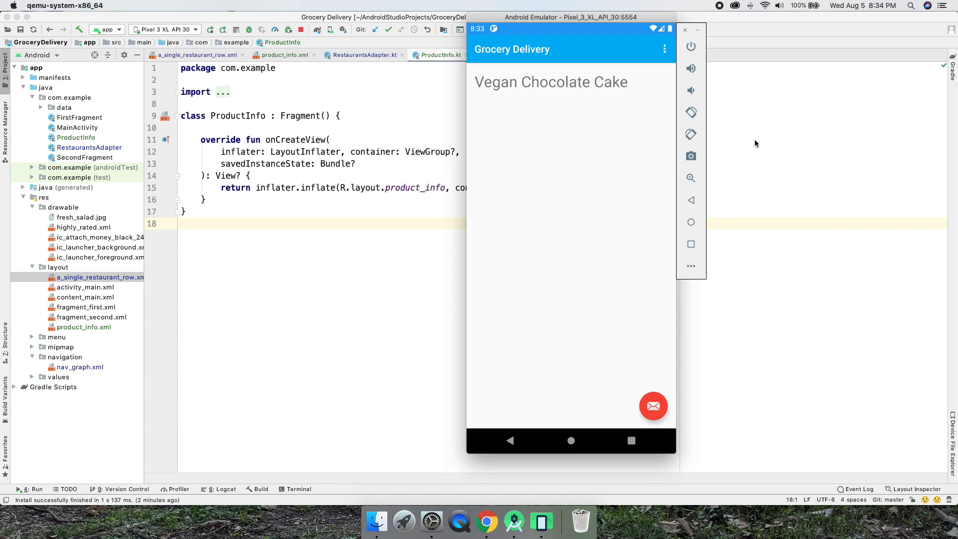